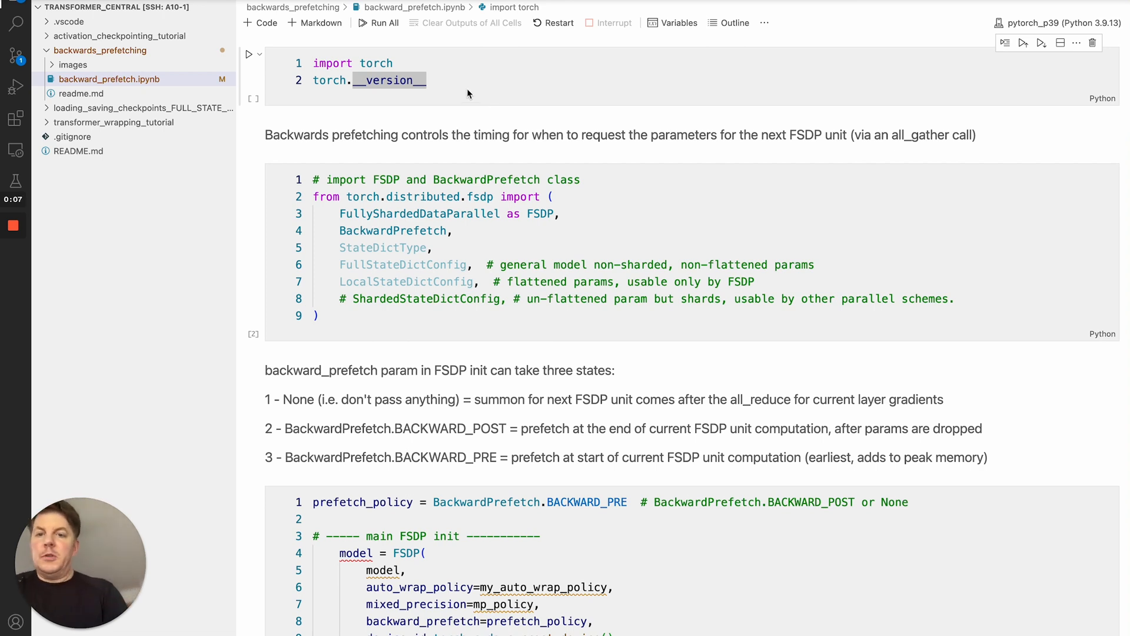
Bring the FSDP and BackwardPrefetch import cell and the three prefetch notes into view
{"action": "left_click", "coordinate": [467, 88]}
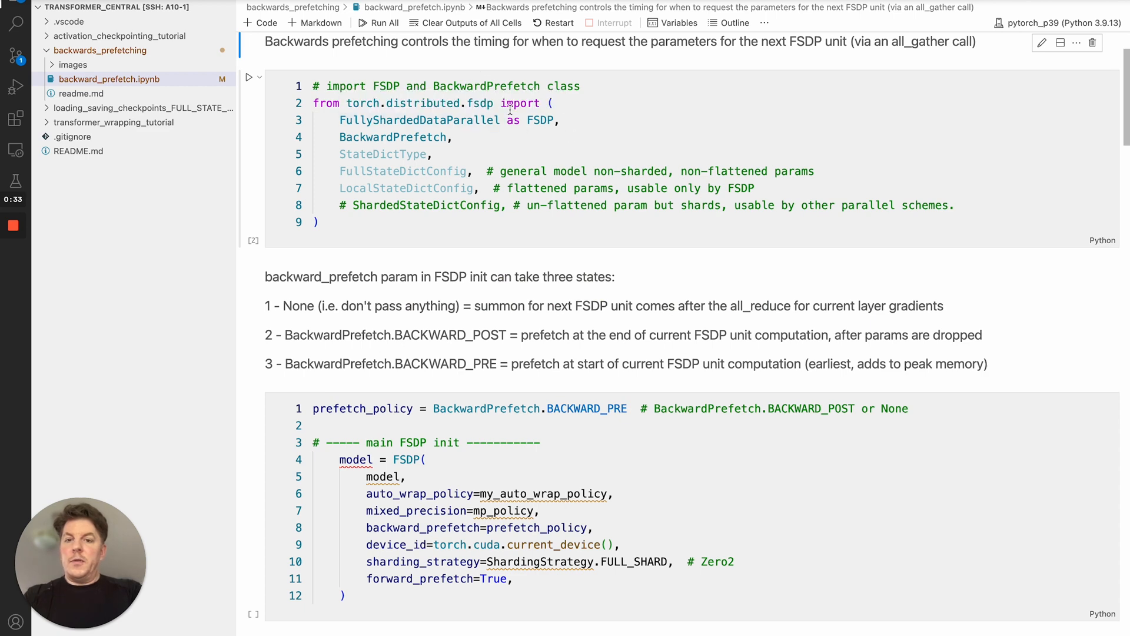
{"action": "mouse_move", "coordinate": [540, 120]}
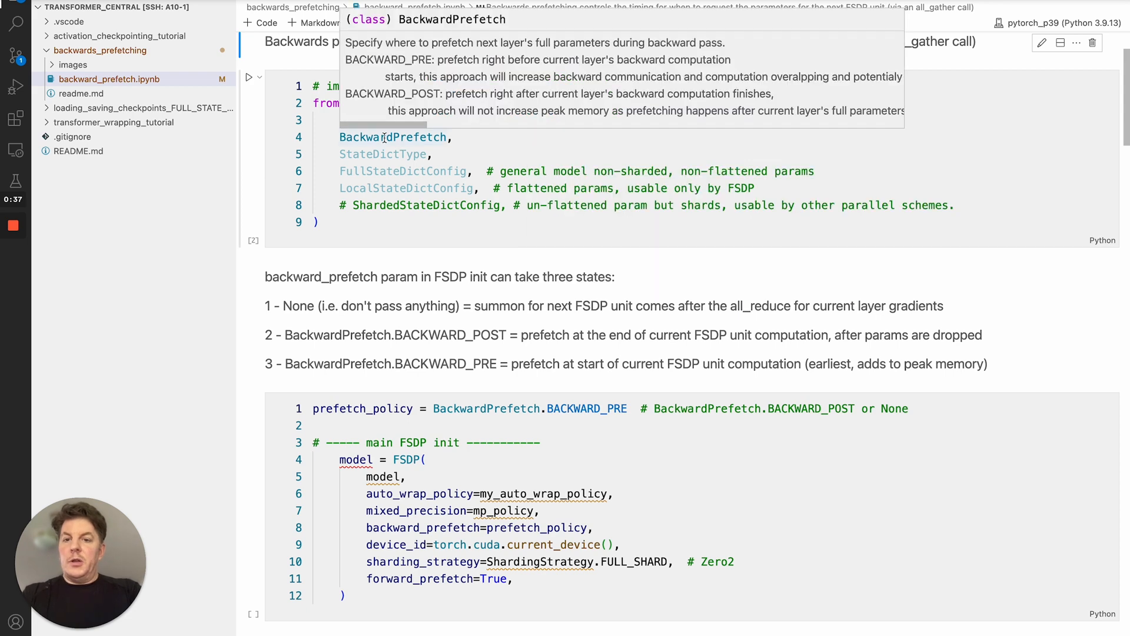
{"action": "mouse_move", "coordinate": [480, 162]}
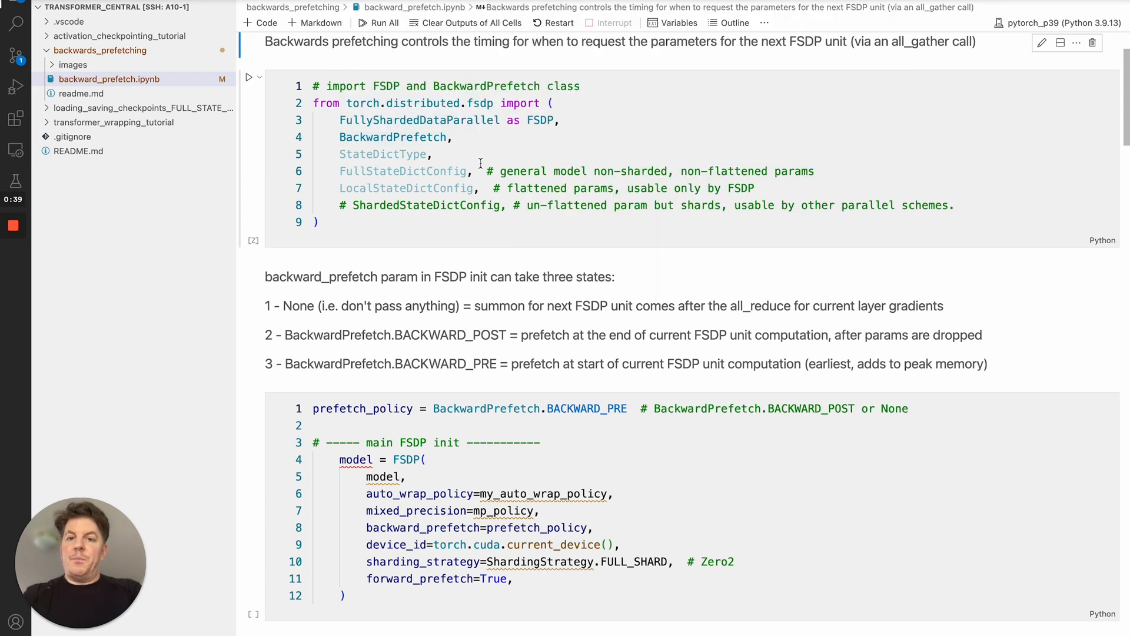
Scroll down to the prefetch_policy cell, the basic testing cell and the Animations heading
{"action": "scroll", "scroll_direction": "down", "scroll_amount": 3}
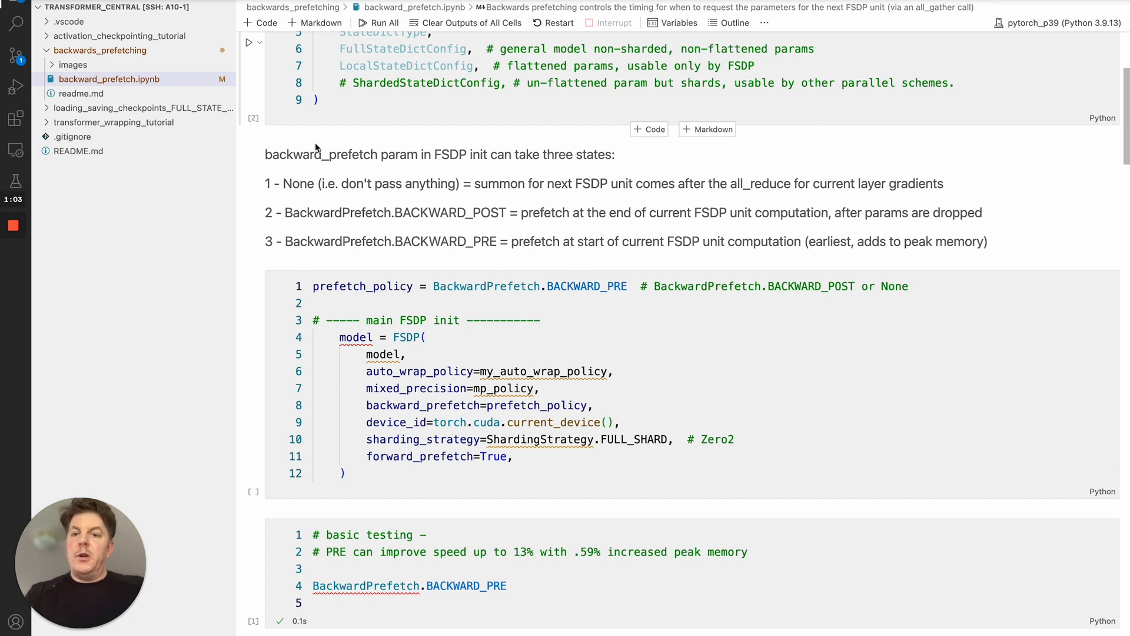
{"action": "mouse_move", "coordinate": [287, 173]}
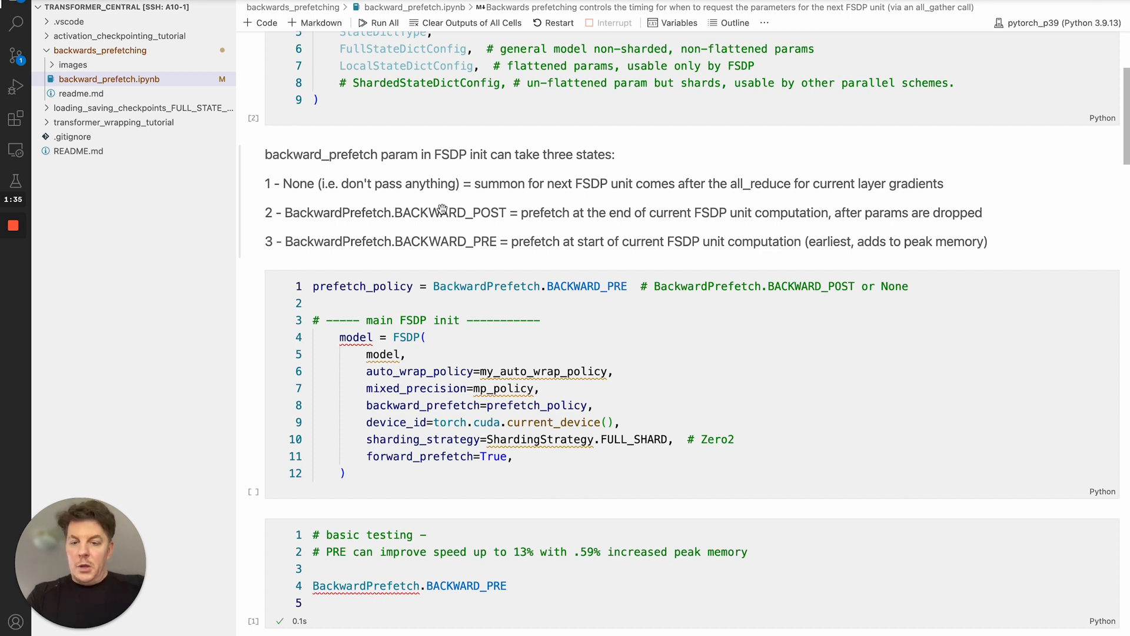
{"action": "mouse_move", "coordinate": [403, 202]}
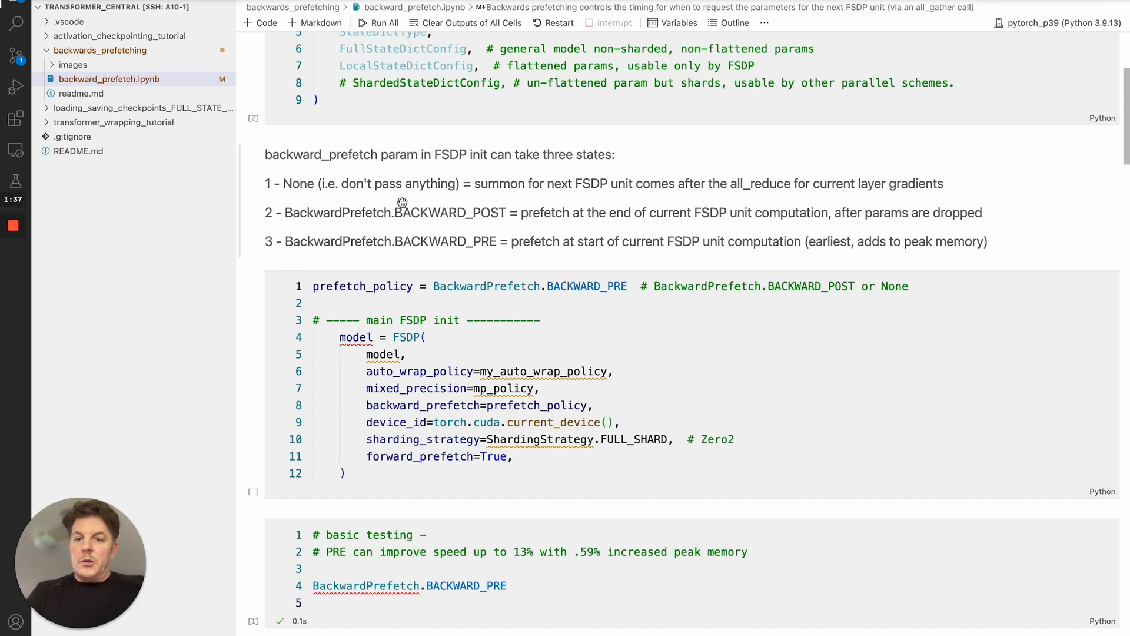
{"action": "scroll", "scroll_direction": "down", "scroll_amount": 3}
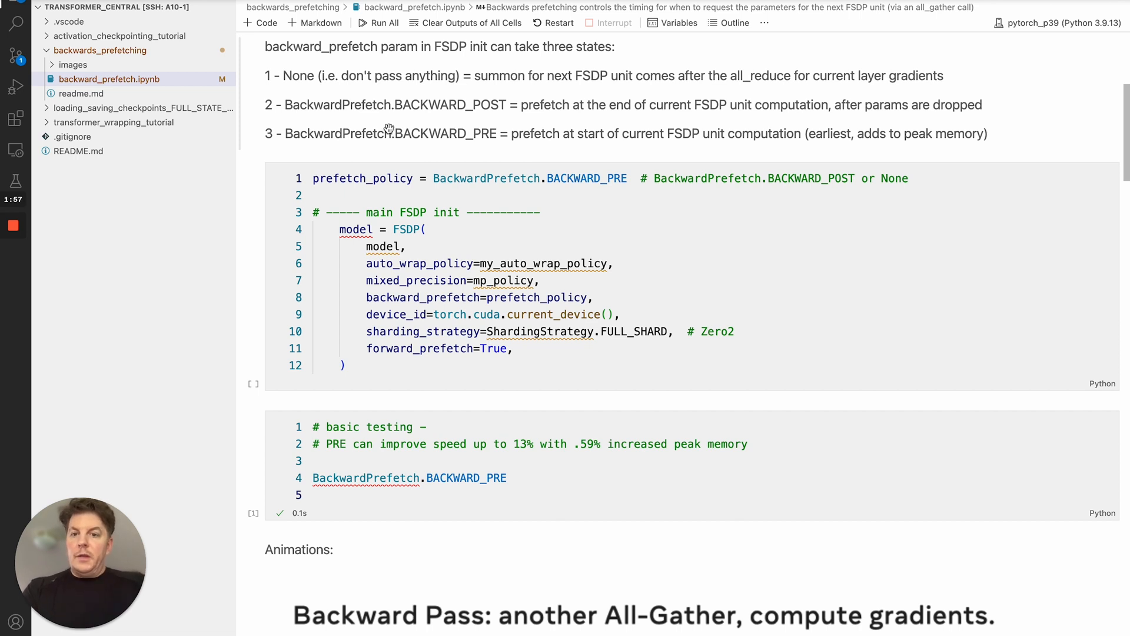
Review the FSDP init arguments with auto_wrap_policy=my_auto_wrap_policy, then reach the Backward Pass diagram's GPU 0 row
{"action": "scroll", "scroll_direction": "down", "scroll_amount": 3}
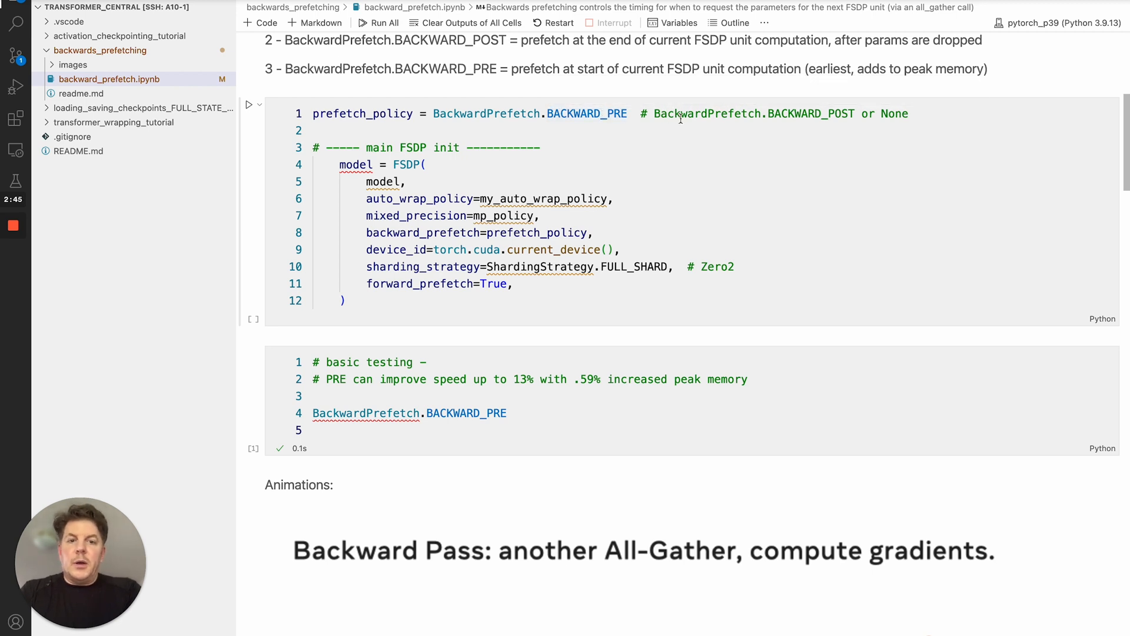
{"action": "mouse_move", "coordinate": [888, 113]}
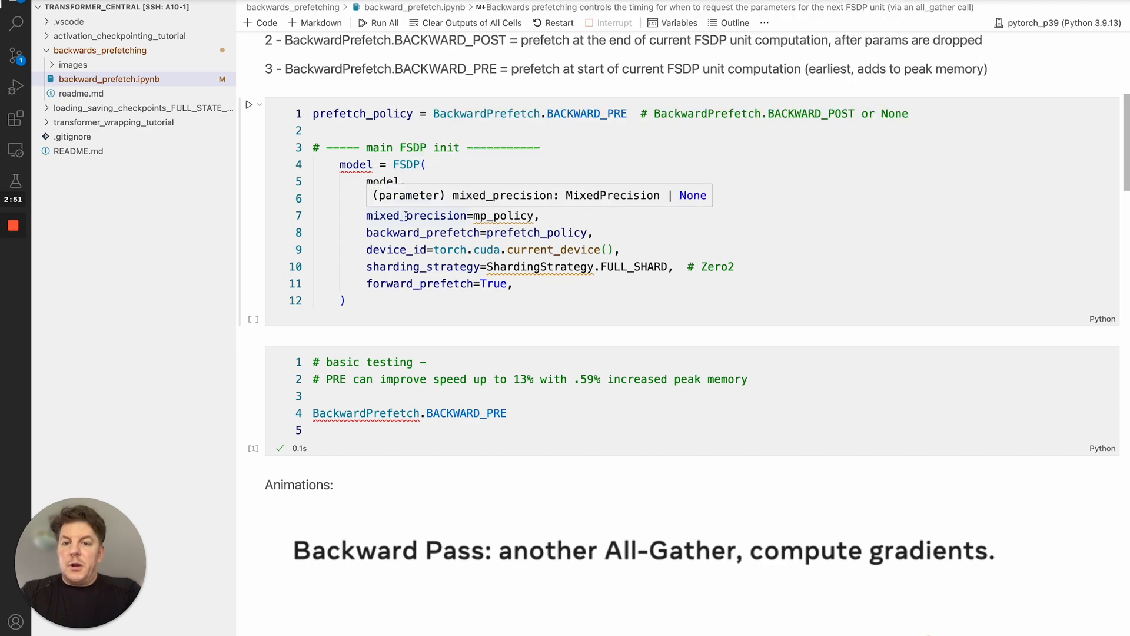
{"action": "type", "text": "auto_wrap_policy=my_auto_wrap_policy,"}
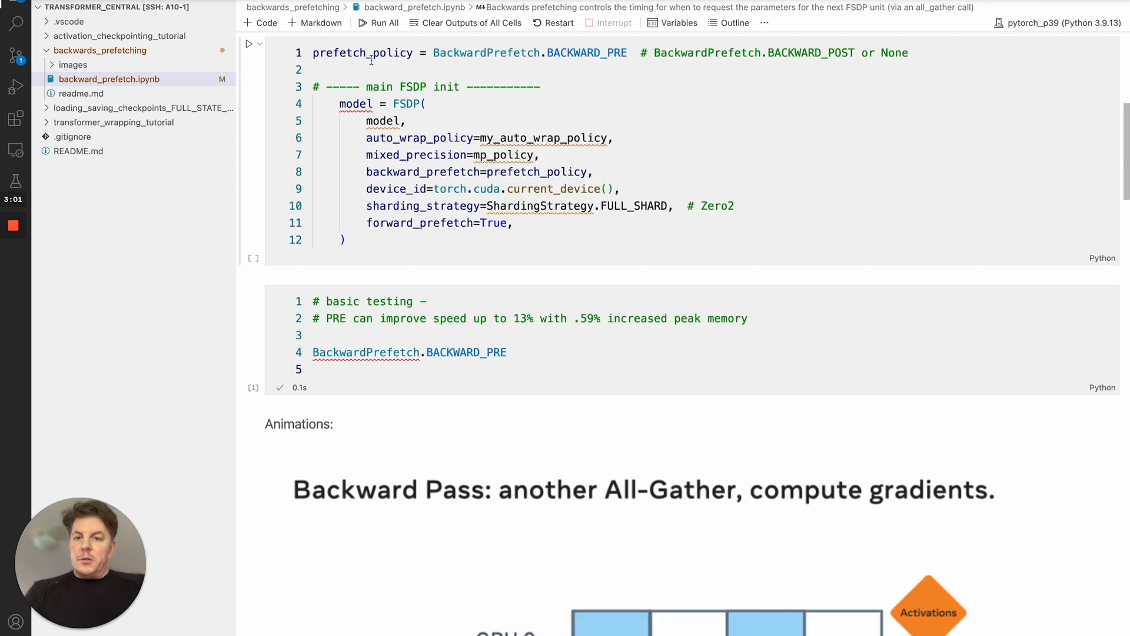
{"action": "mouse_move", "coordinate": [364, 53]}
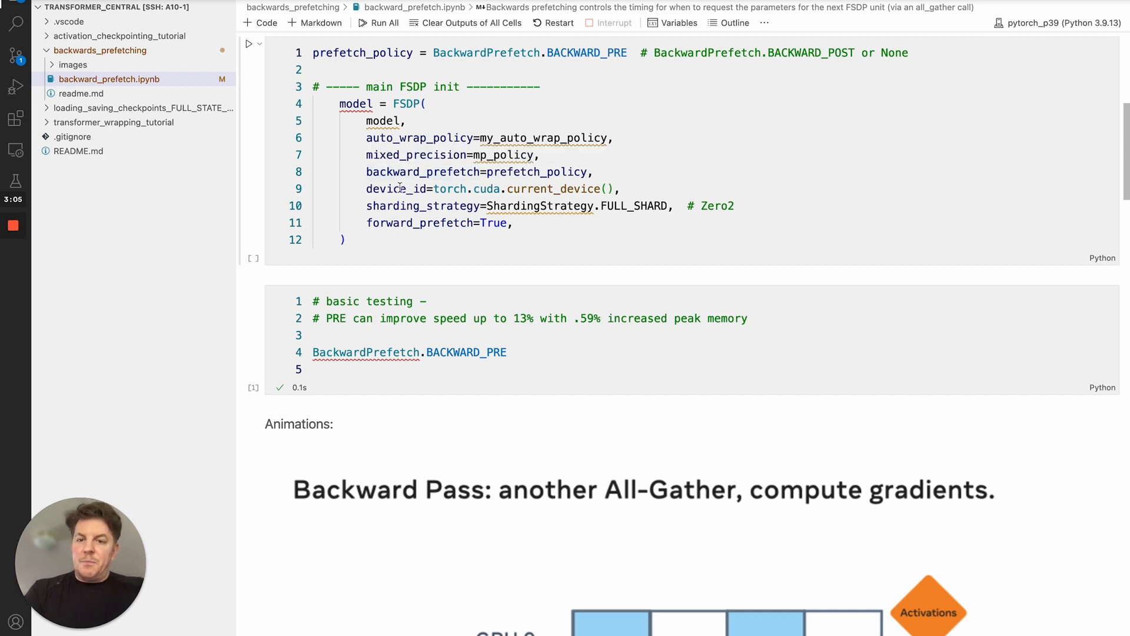
{"action": "scroll", "scroll_direction": "down", "scroll_amount": 3}
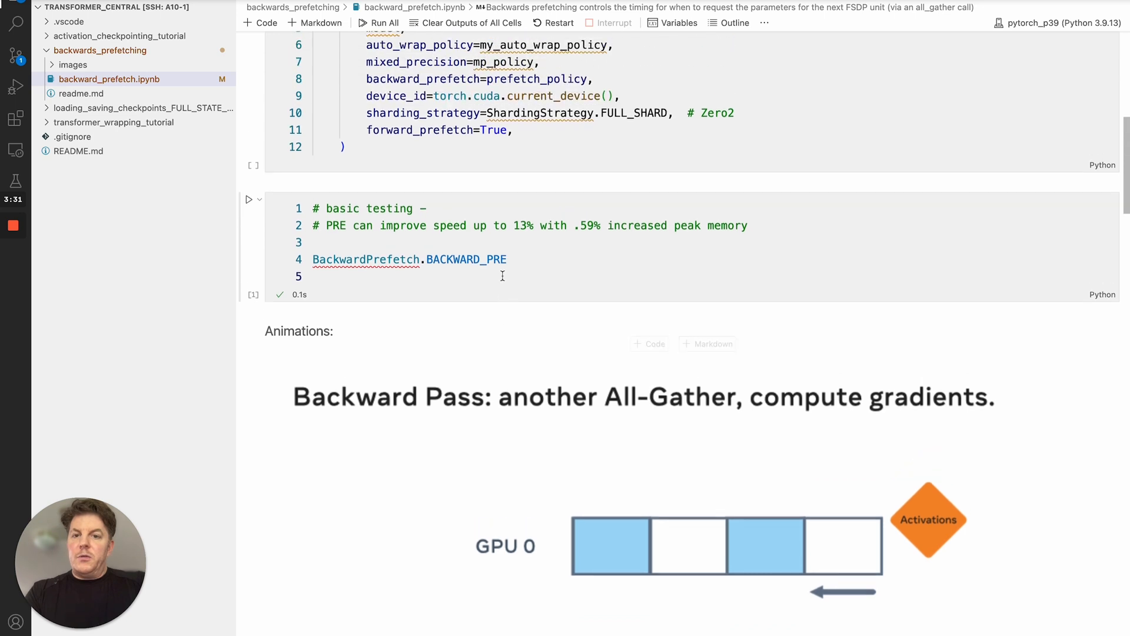
Scroll through the first backward pass animation until GPU 1's shard row appears beneath GPU 0
{"action": "scroll", "scroll_direction": "down", "scroll_amount": 3}
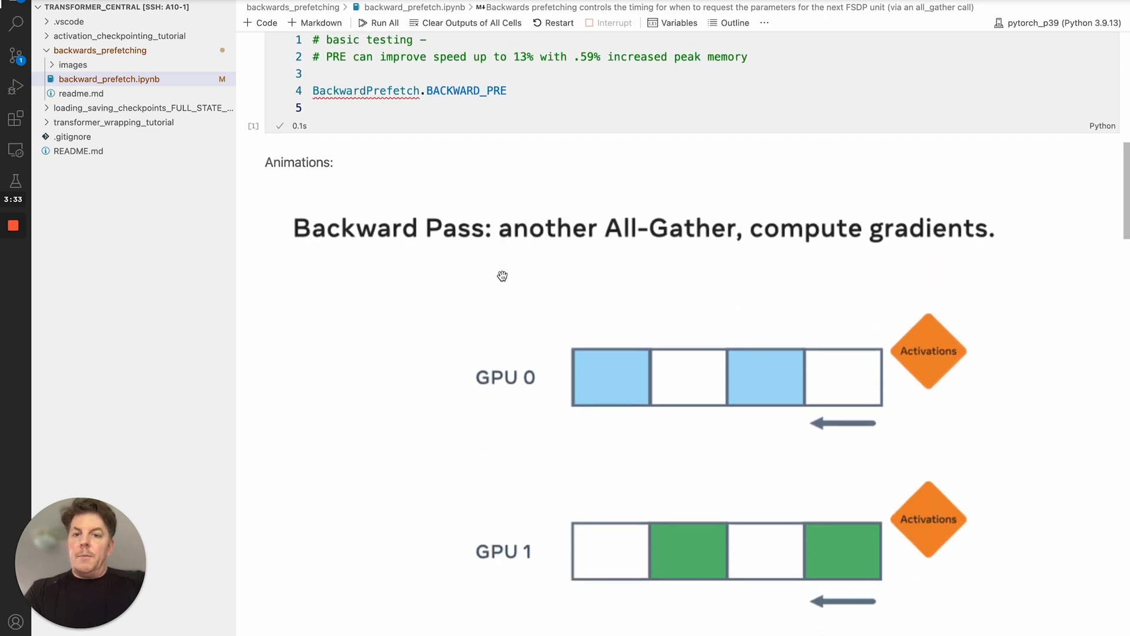
{"action": "scroll", "scroll_direction": "down", "scroll_amount": 3}
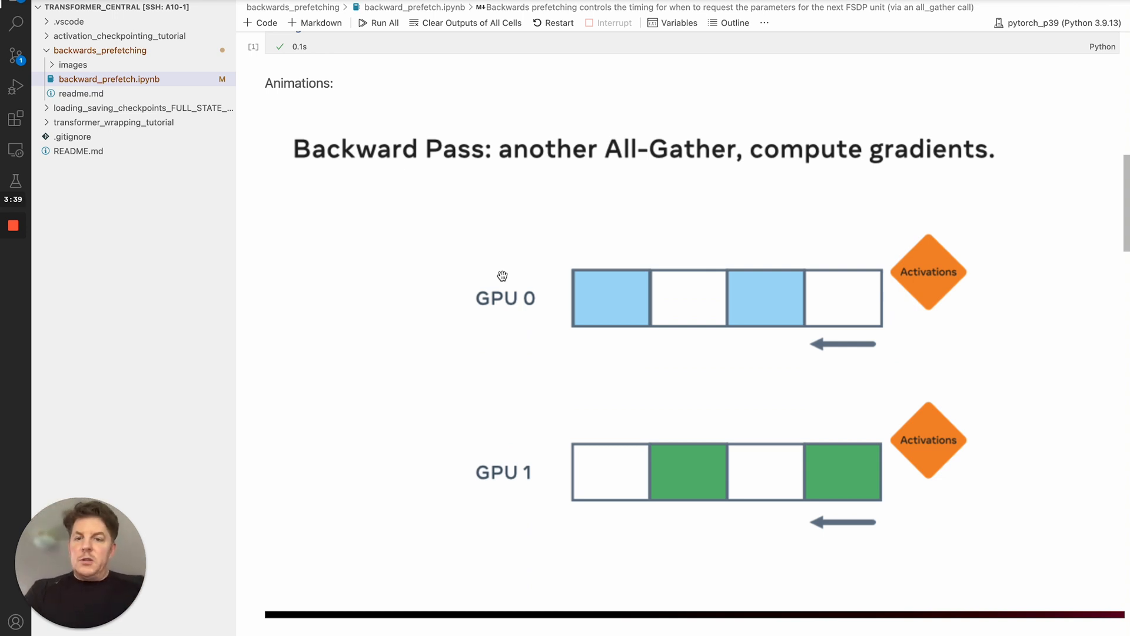
{"action": "scroll", "scroll_direction": "down", "scroll_amount": 3}
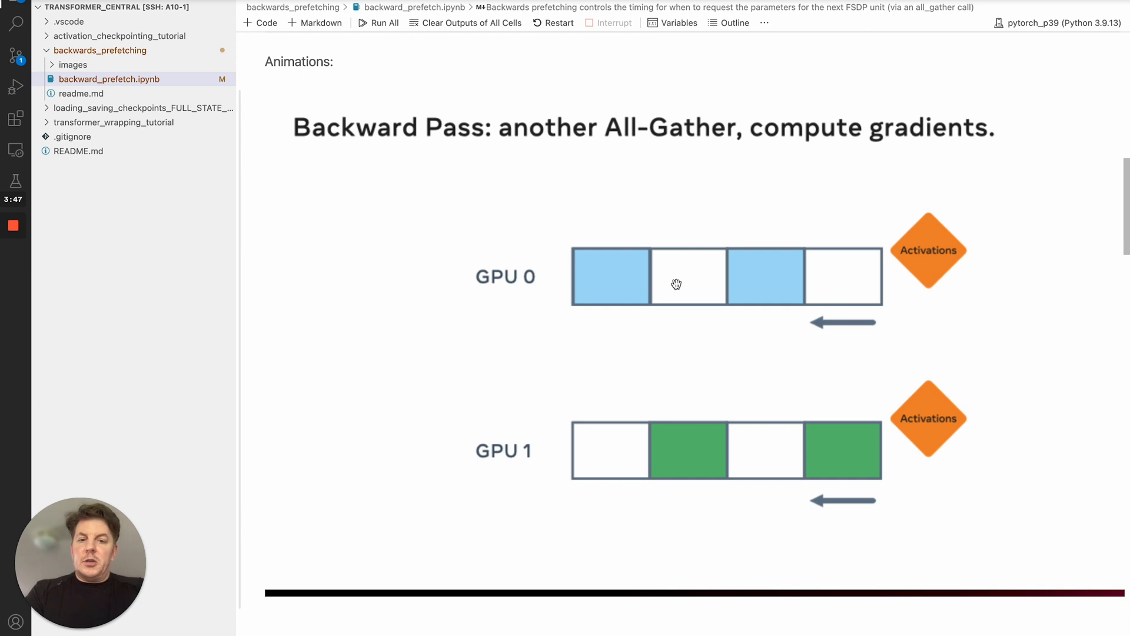
{"action": "mouse_move", "coordinate": [582, 287]}
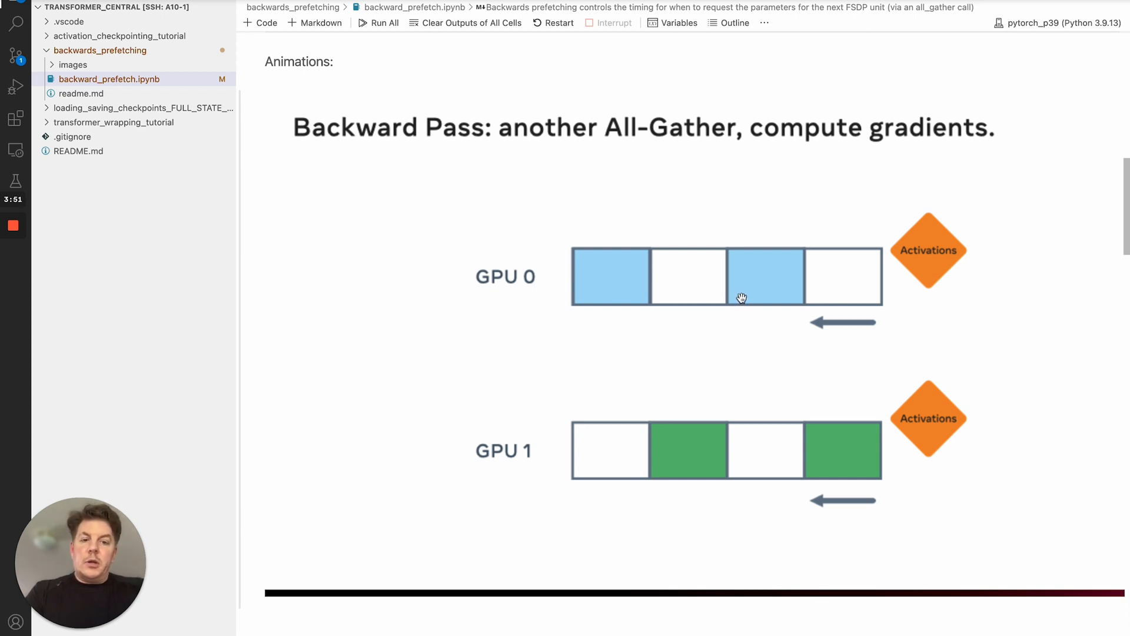
{"action": "mouse_move", "coordinate": [671, 461]}
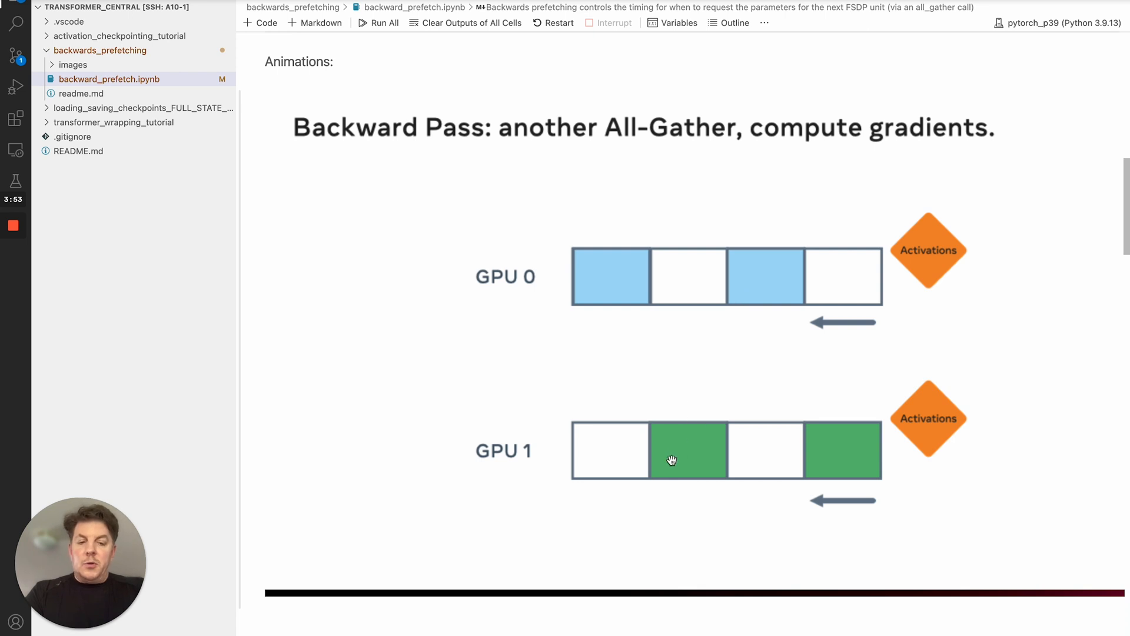
{"action": "mouse_move", "coordinate": [971, 315]}
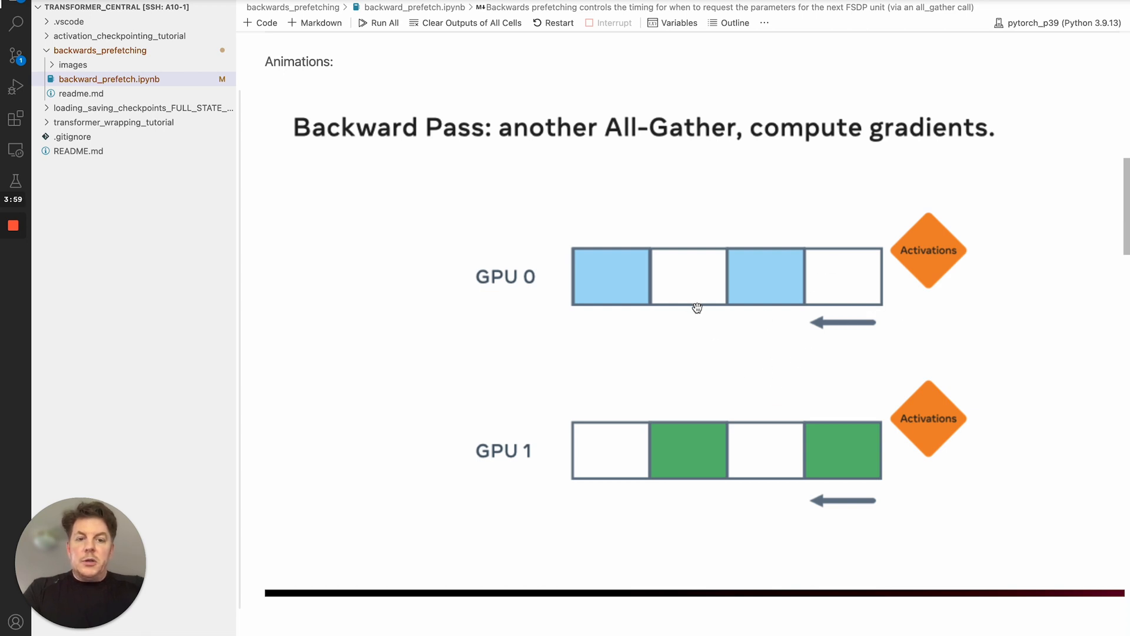
{"action": "mouse_move", "coordinate": [417, 302]}
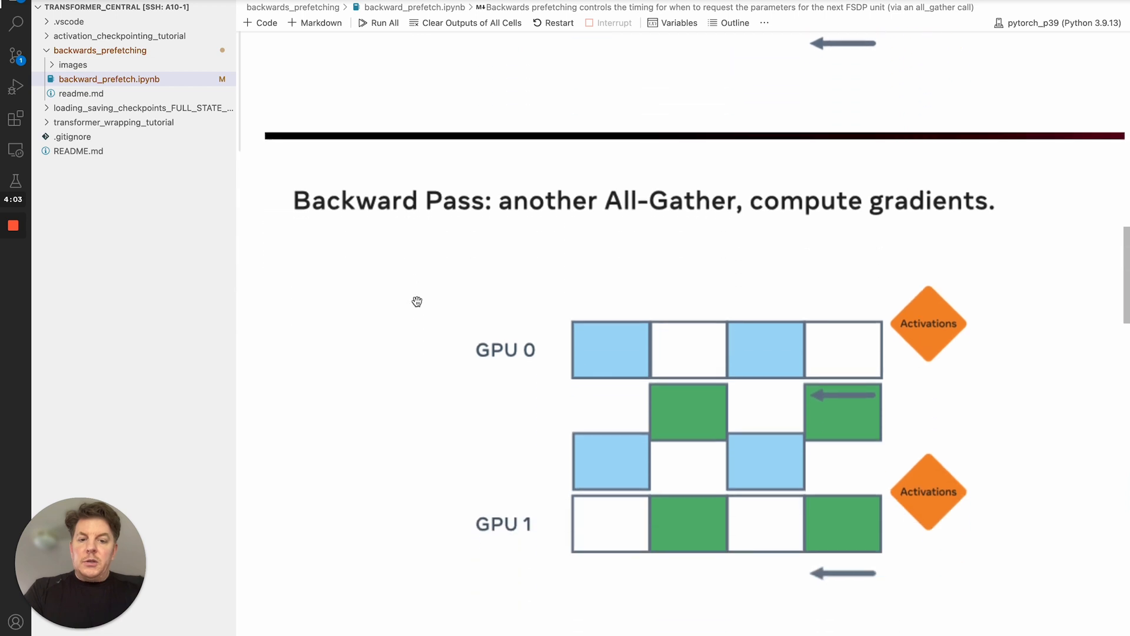
Scroll past the second animation to the PRE section's Backward Pass diagram
{"action": "scroll", "scroll_direction": "down", "scroll_amount": 3}
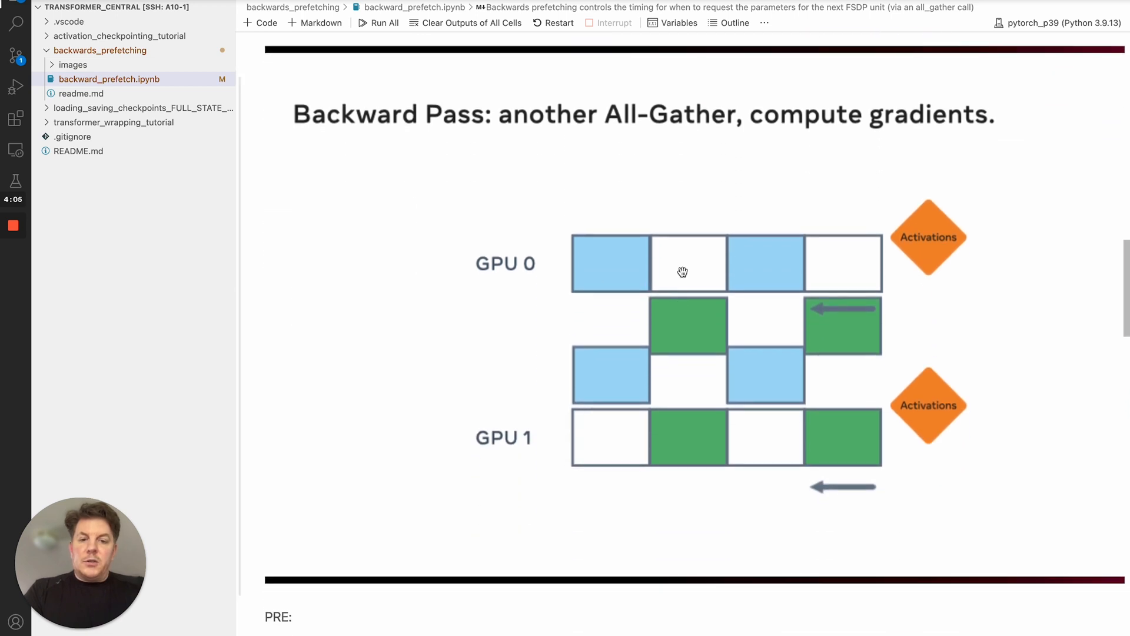
{"action": "mouse_move", "coordinate": [833, 314]}
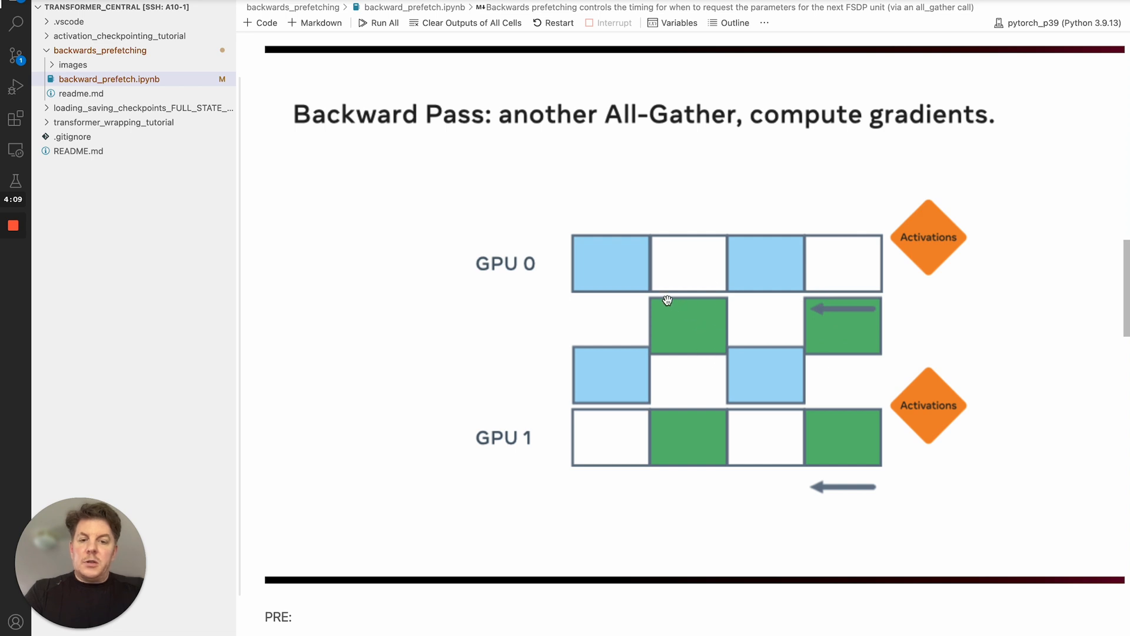
{"action": "scroll", "scroll_direction": "down", "scroll_amount": 3}
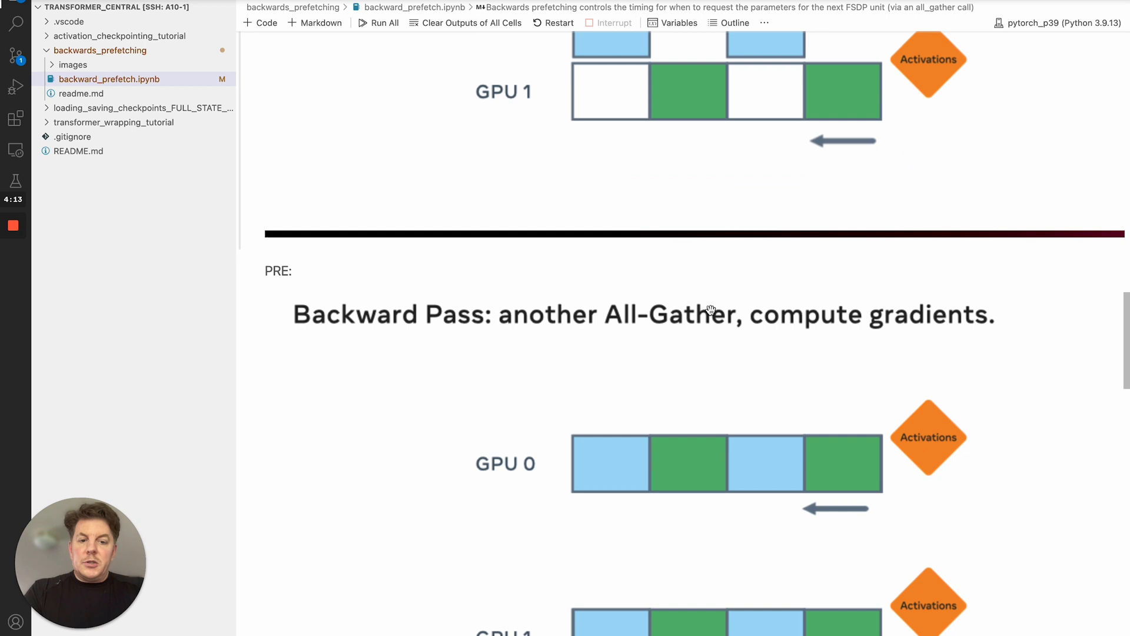
{"action": "scroll", "scroll_direction": "down", "scroll_amount": 3}
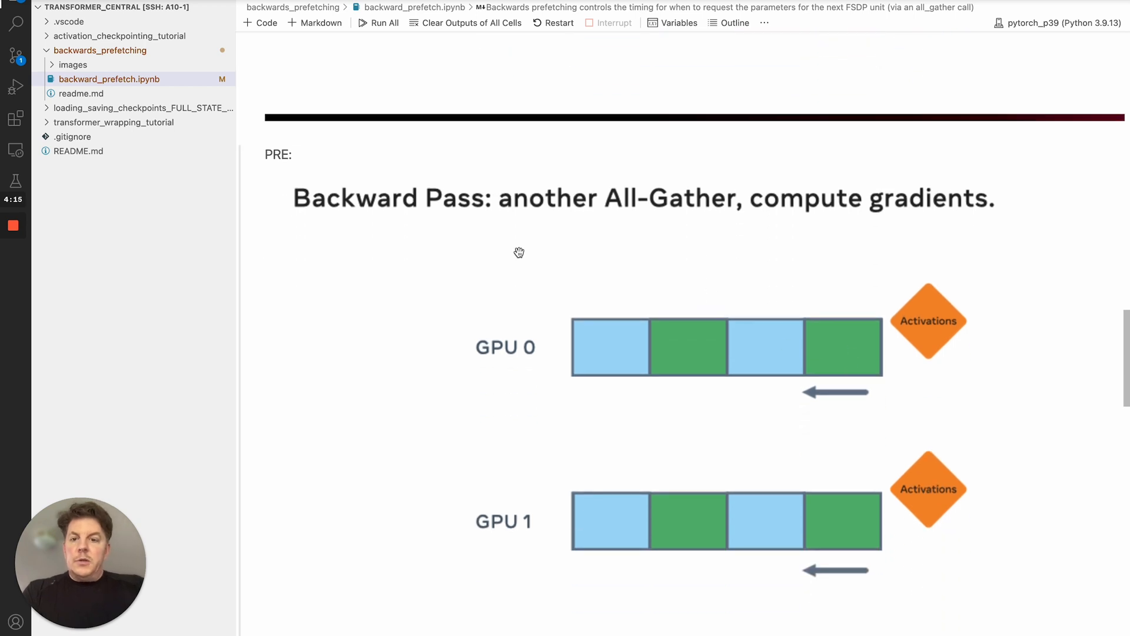
{"action": "mouse_move", "coordinate": [714, 296]}
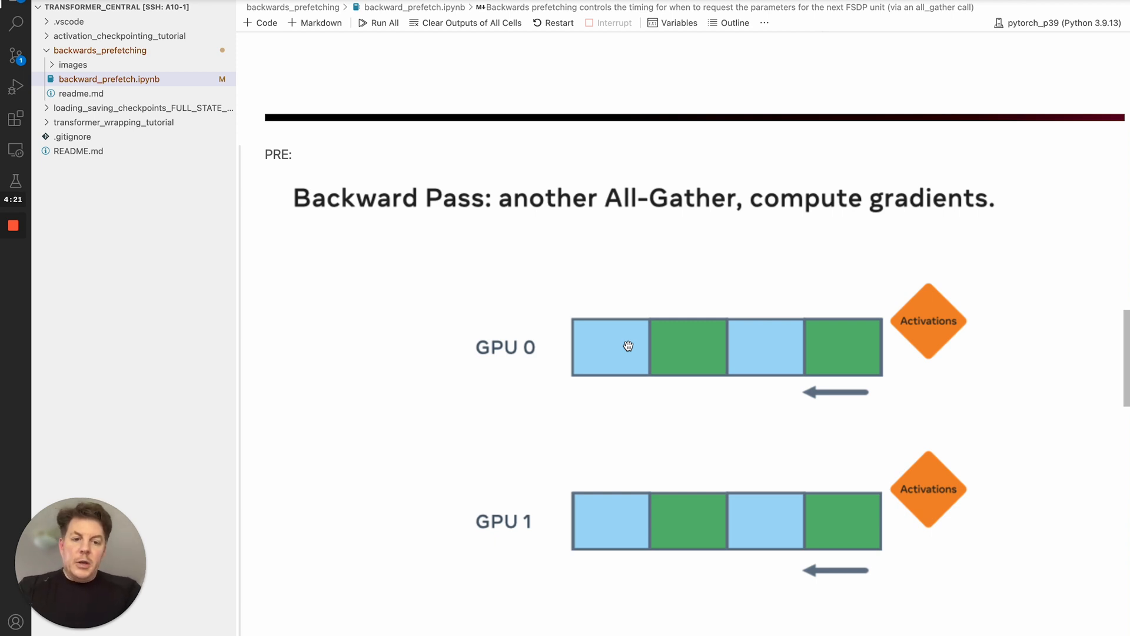
{"action": "mouse_move", "coordinate": [741, 406]}
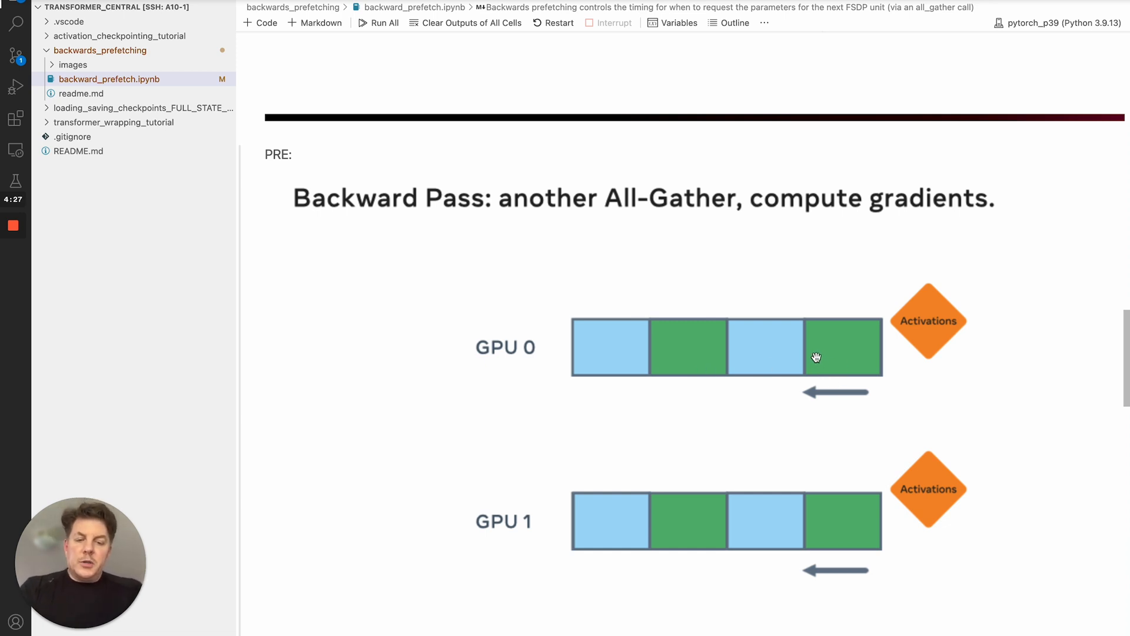
{"action": "mouse_move", "coordinate": [387, 317]}
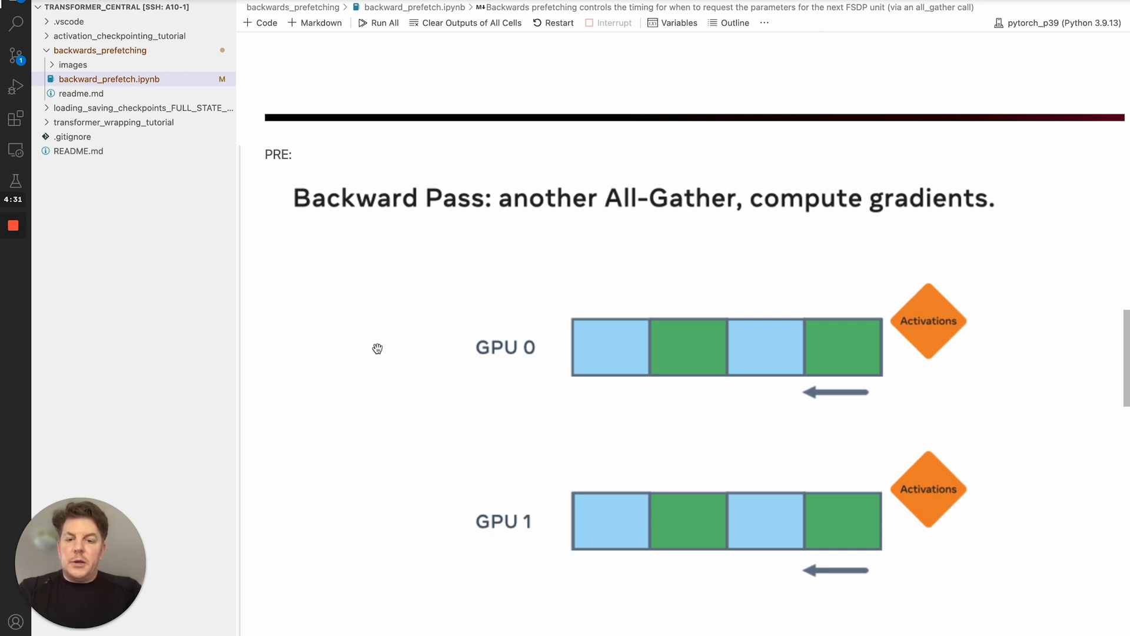
{"action": "mouse_move", "coordinate": [535, 388]}
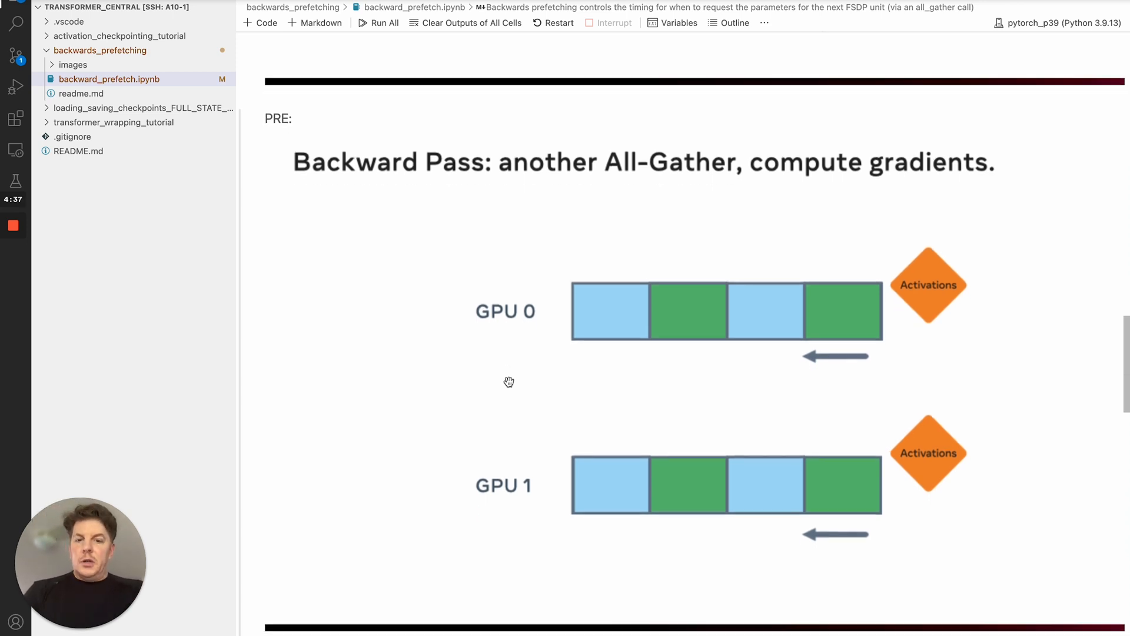
{"action": "scroll", "scroll_direction": "down", "scroll_amount": 3}
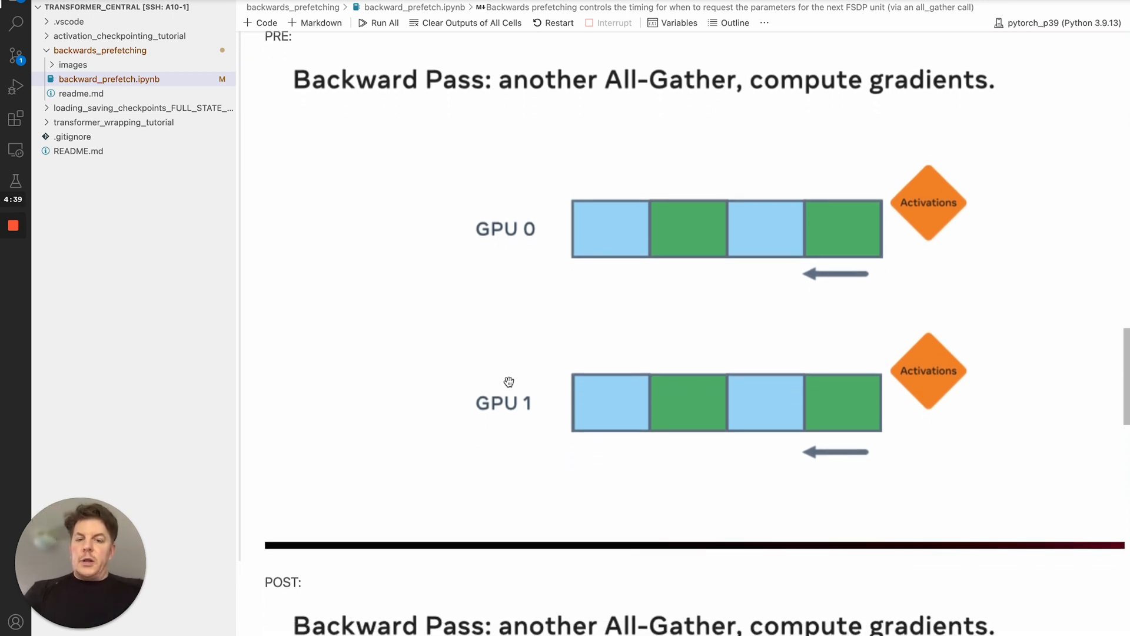
Scroll past the PRE animation through the POST gradients diagram to the None reduce-and-aggregate section
{"action": "scroll", "scroll_direction": "down", "scroll_amount": 3}
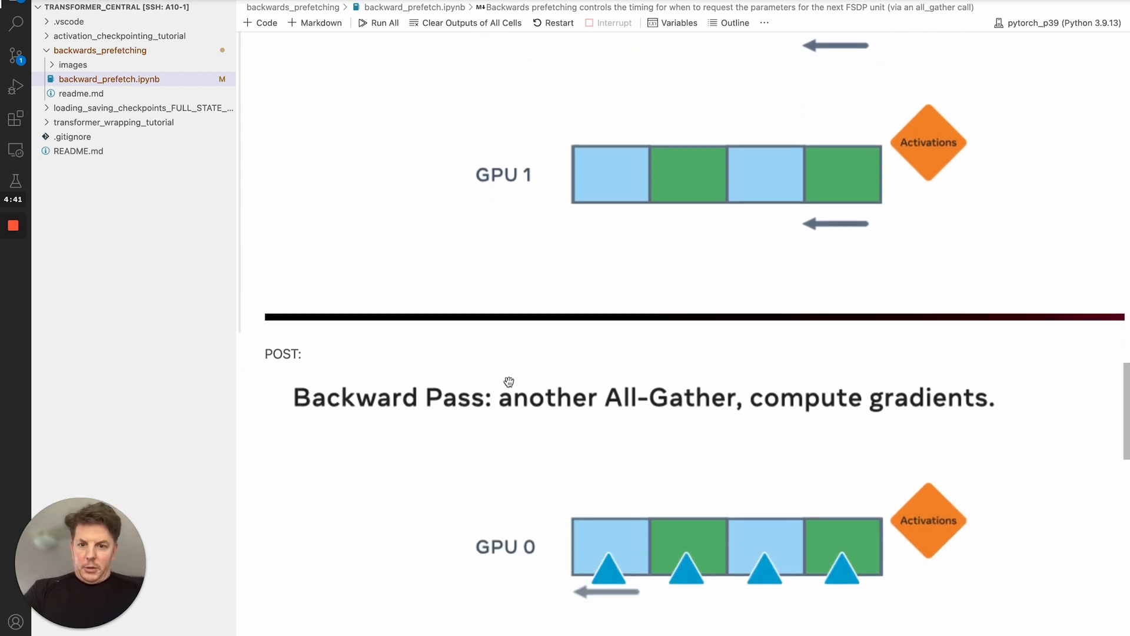
{"action": "scroll", "scroll_direction": "down", "scroll_amount": 3}
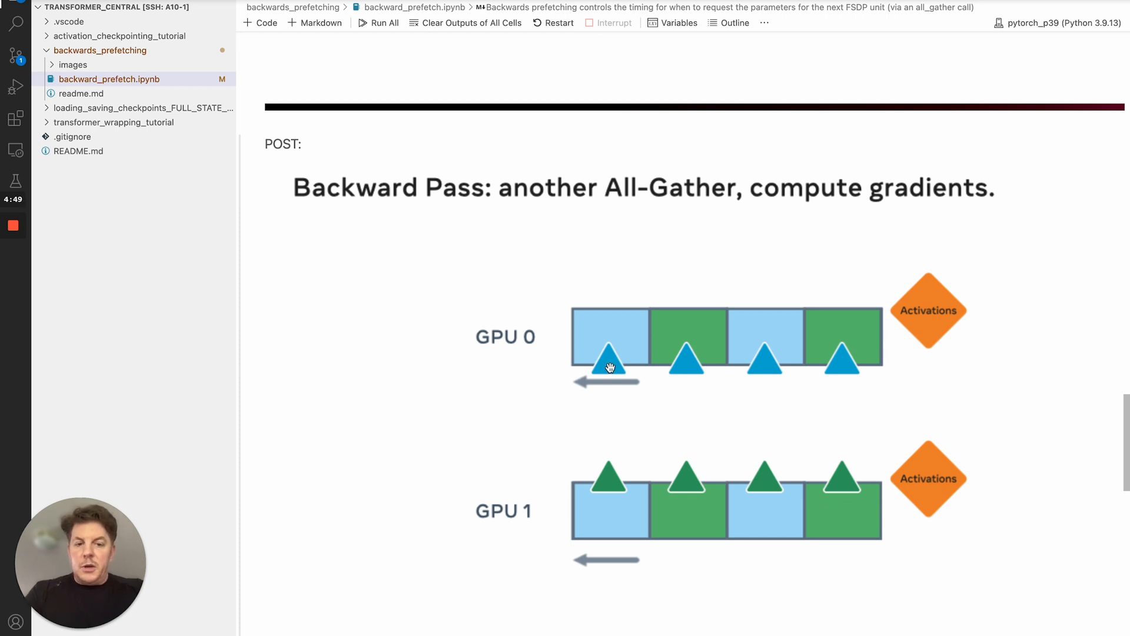
{"action": "mouse_move", "coordinate": [592, 378]}
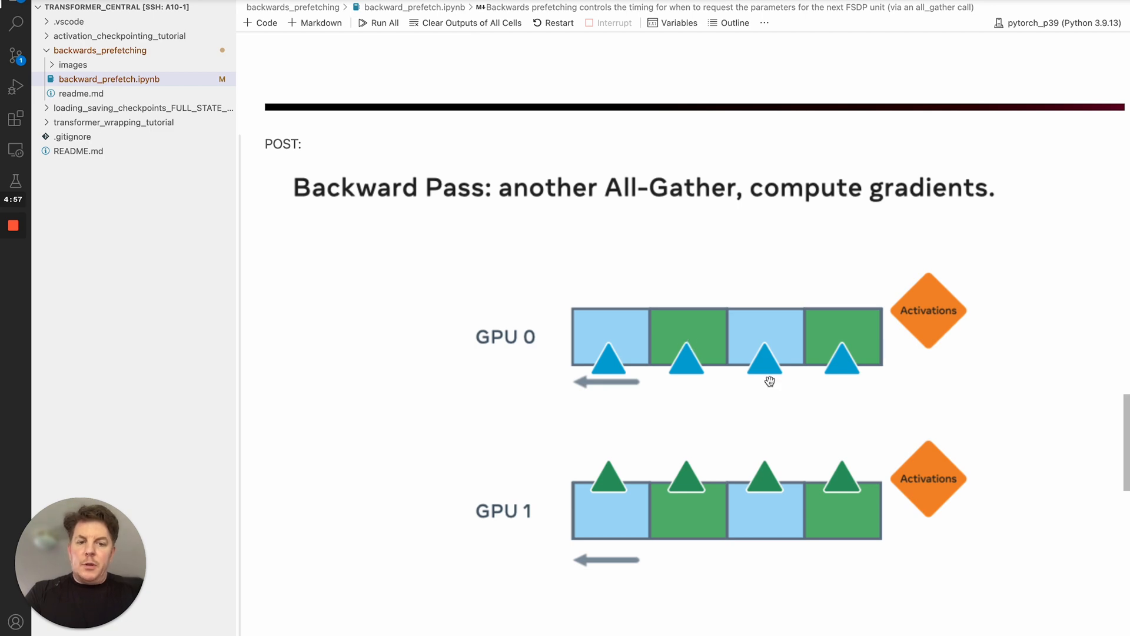
{"action": "scroll", "scroll_direction": "down", "scroll_amount": 3}
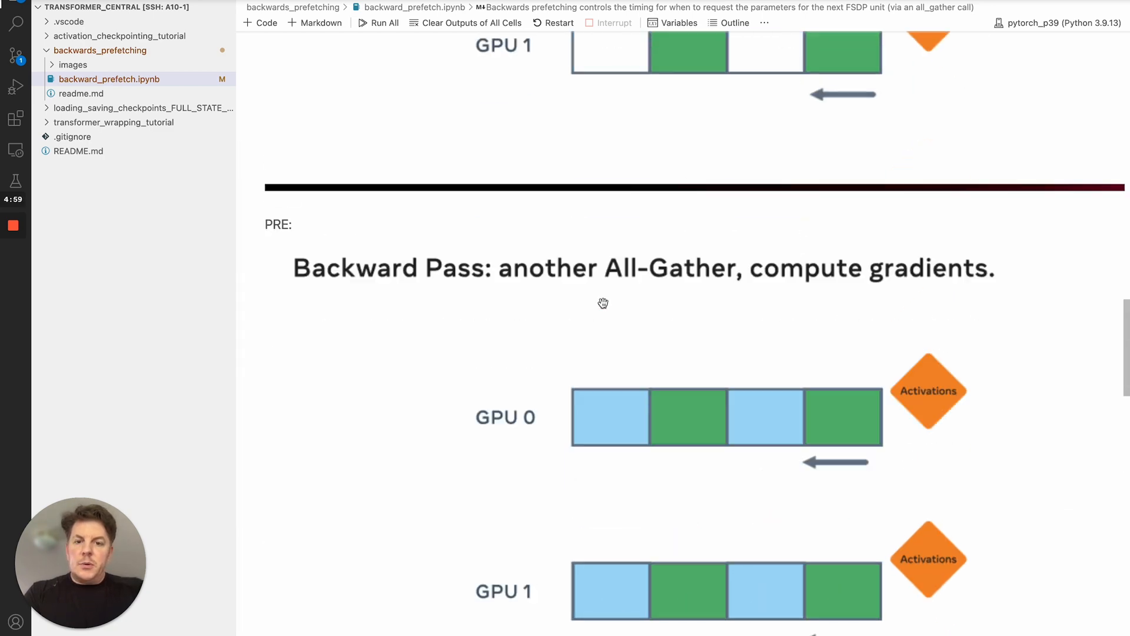
{"action": "scroll", "scroll_direction": "down", "scroll_amount": 3}
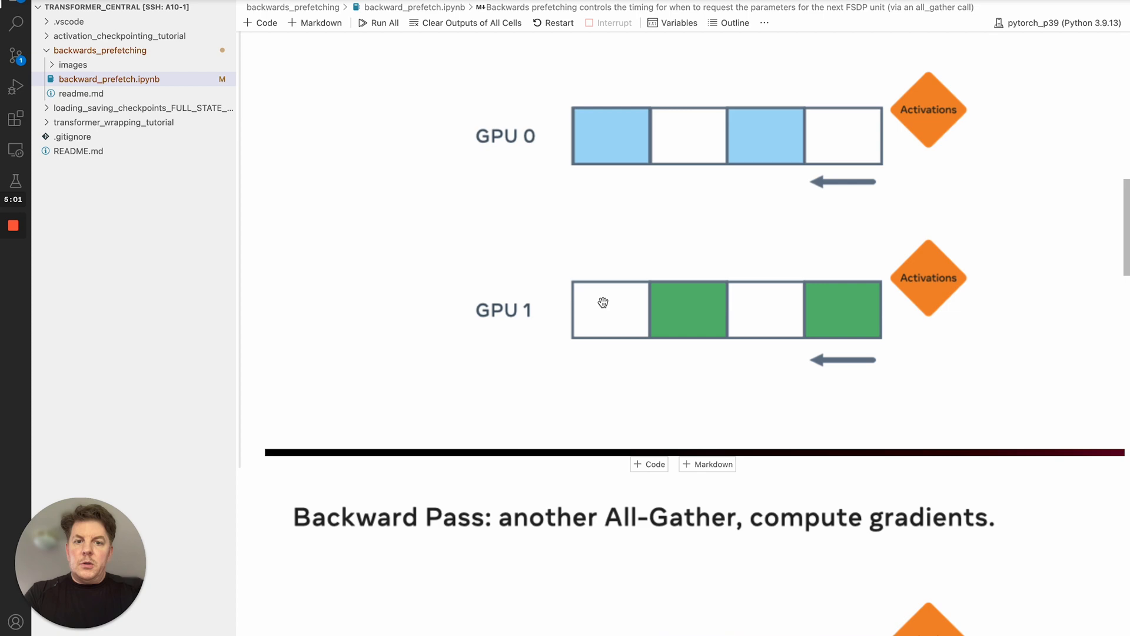
{"action": "scroll", "scroll_direction": "down", "scroll_amount": 3}
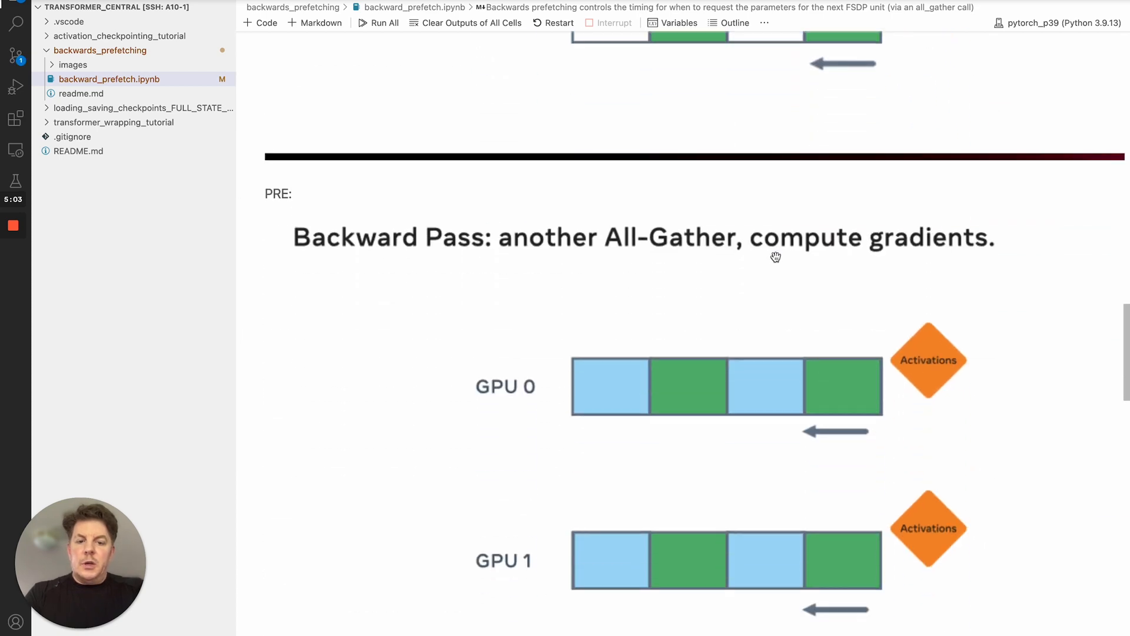
{"action": "scroll", "scroll_direction": "down", "scroll_amount": 3}
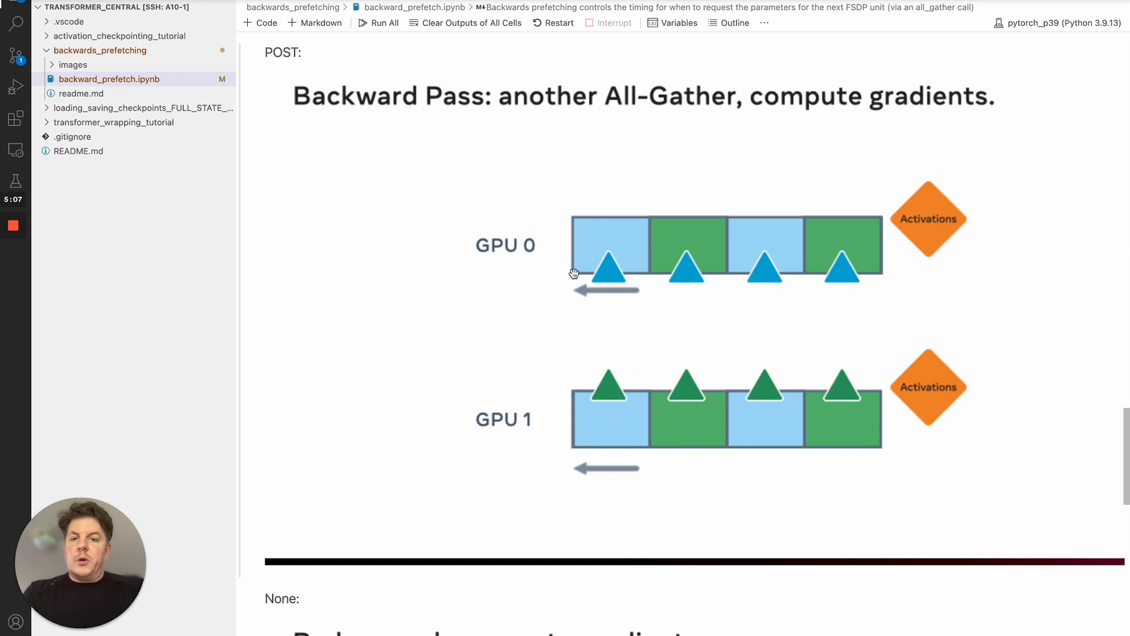
{"action": "mouse_move", "coordinate": [377, 286]}
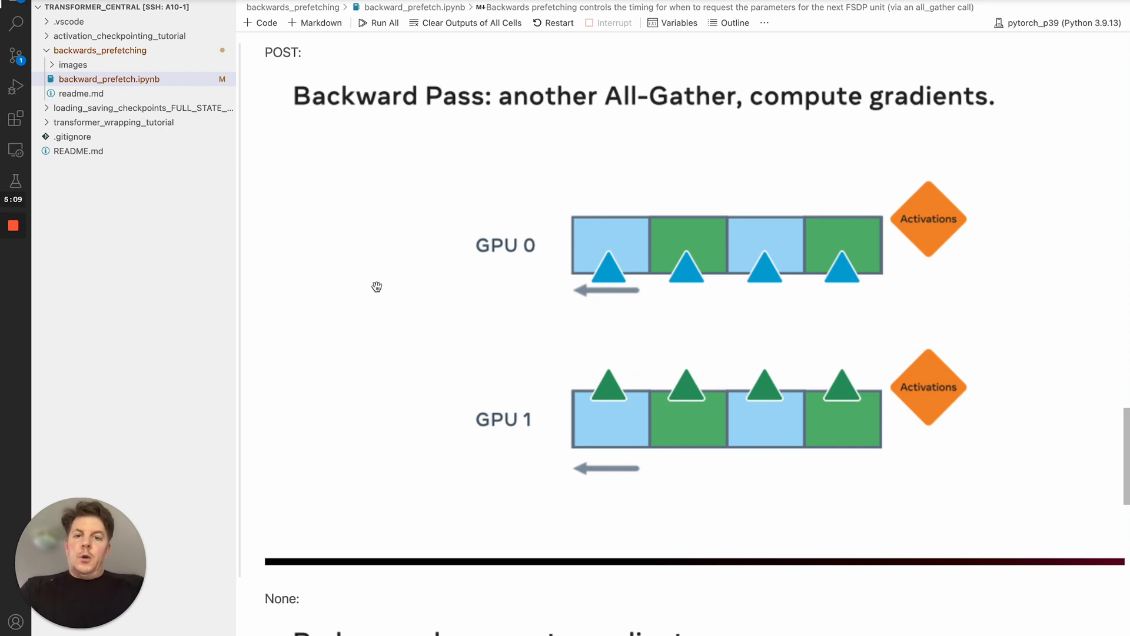
{"action": "mouse_move", "coordinate": [542, 256]}
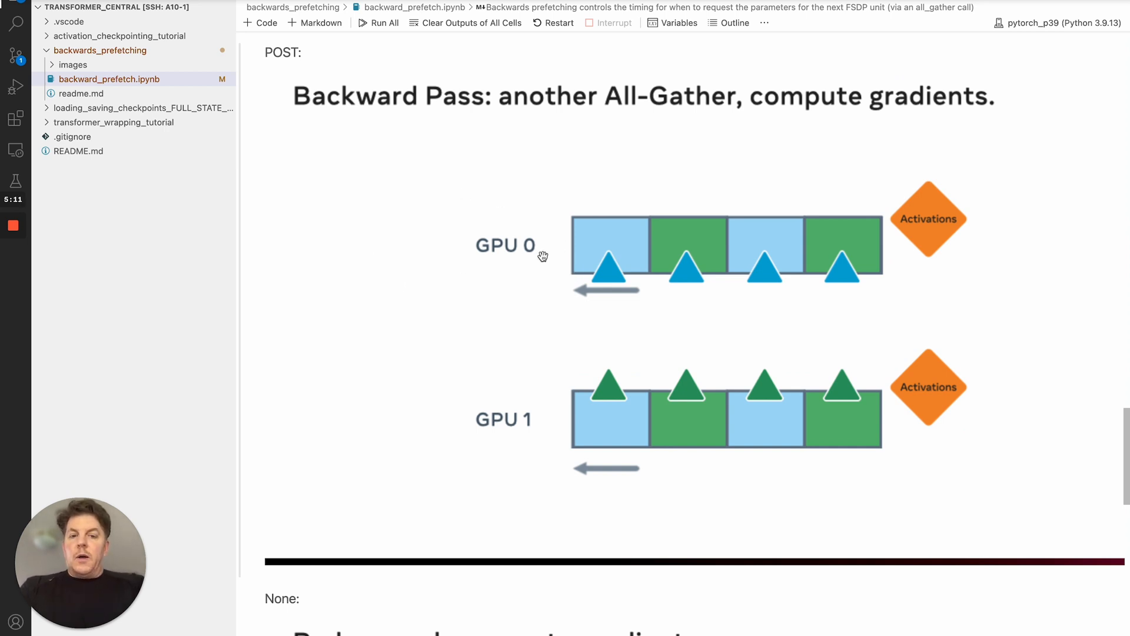
{"action": "mouse_move", "coordinate": [574, 254]}
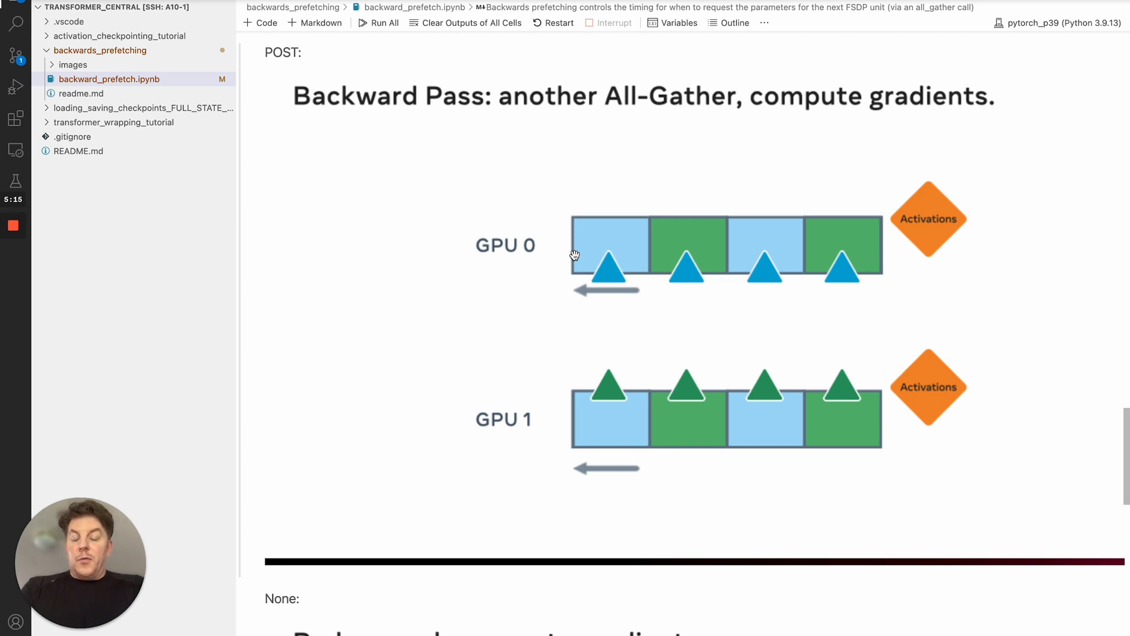
{"action": "scroll", "scroll_direction": "down", "scroll_amount": 3}
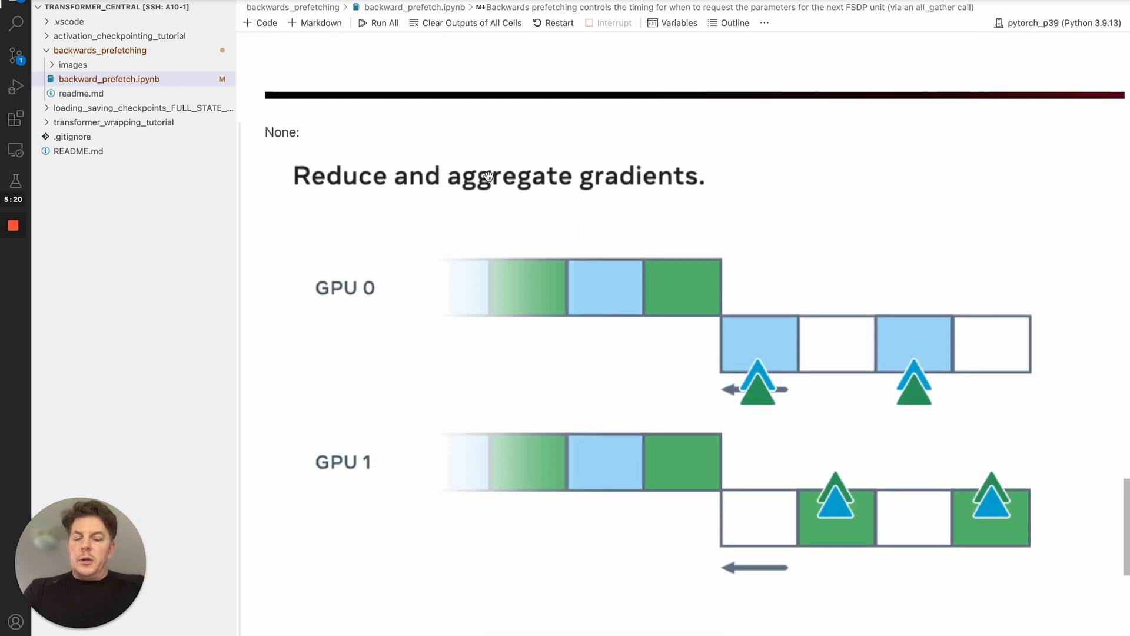
{"action": "mouse_move", "coordinate": [950, 393]}
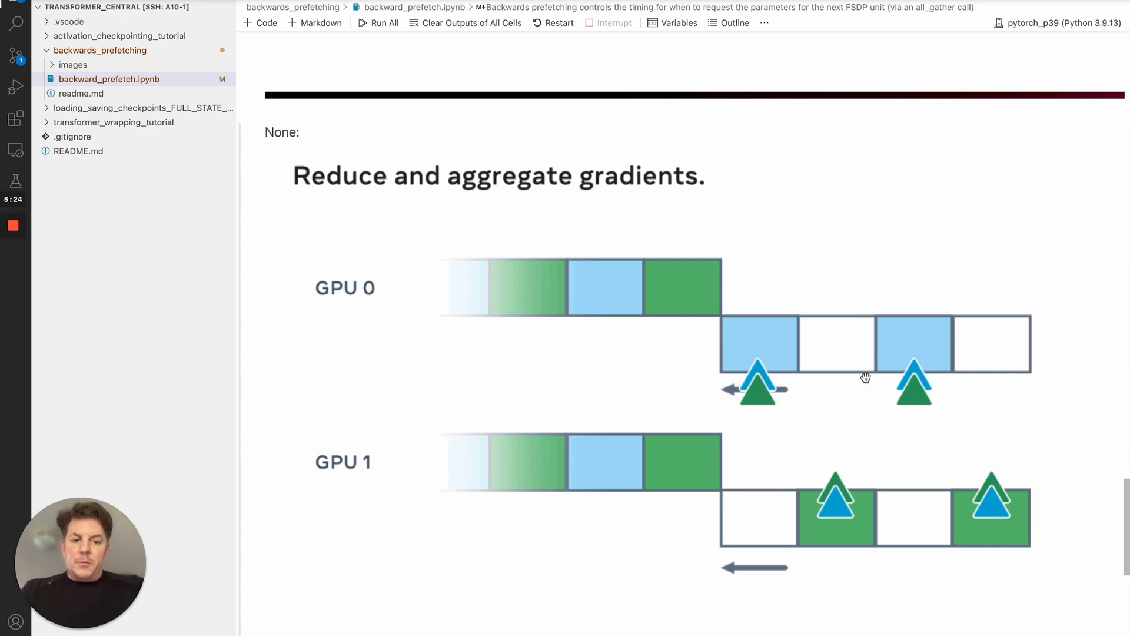
{"action": "mouse_move", "coordinate": [984, 370]}
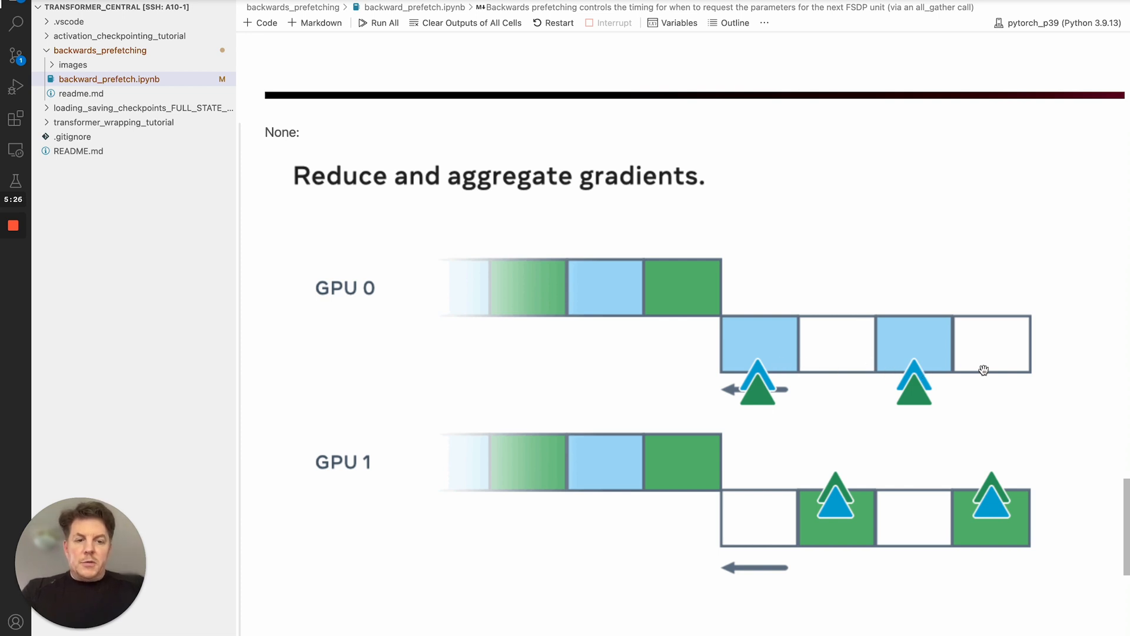
{"action": "mouse_move", "coordinate": [857, 375]}
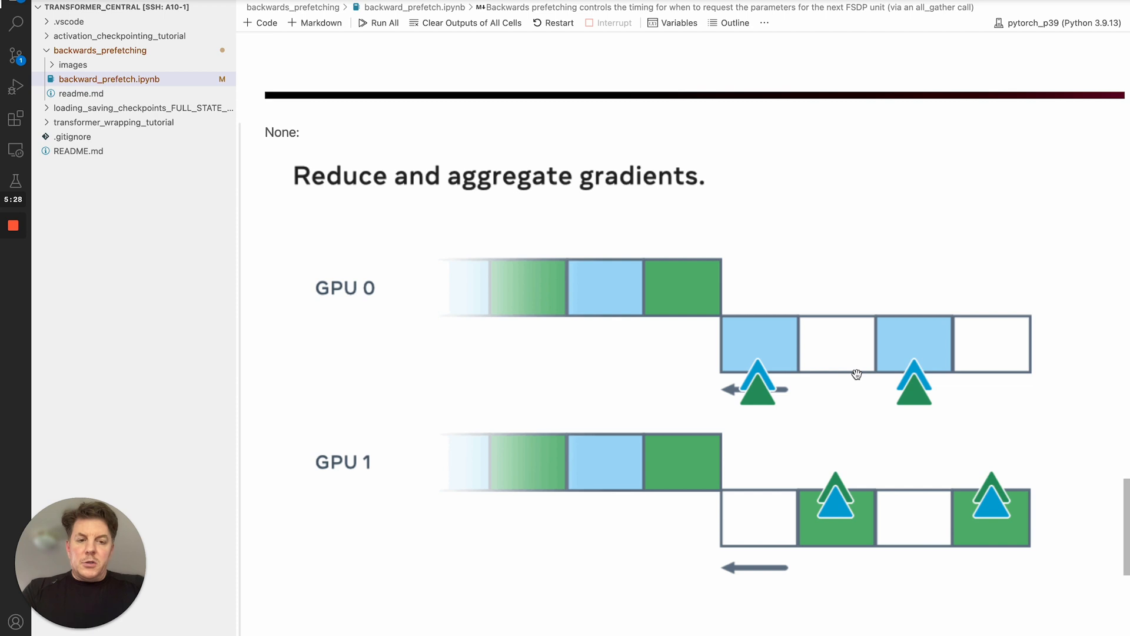
{"action": "mouse_move", "coordinate": [543, 291]}
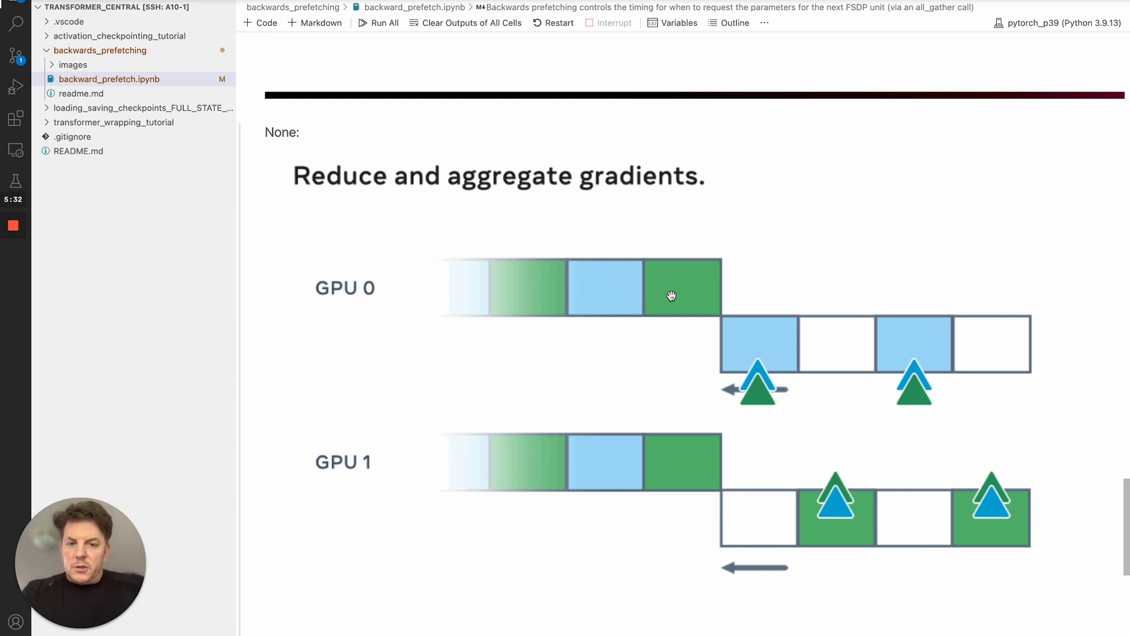
{"action": "mouse_move", "coordinate": [544, 293]}
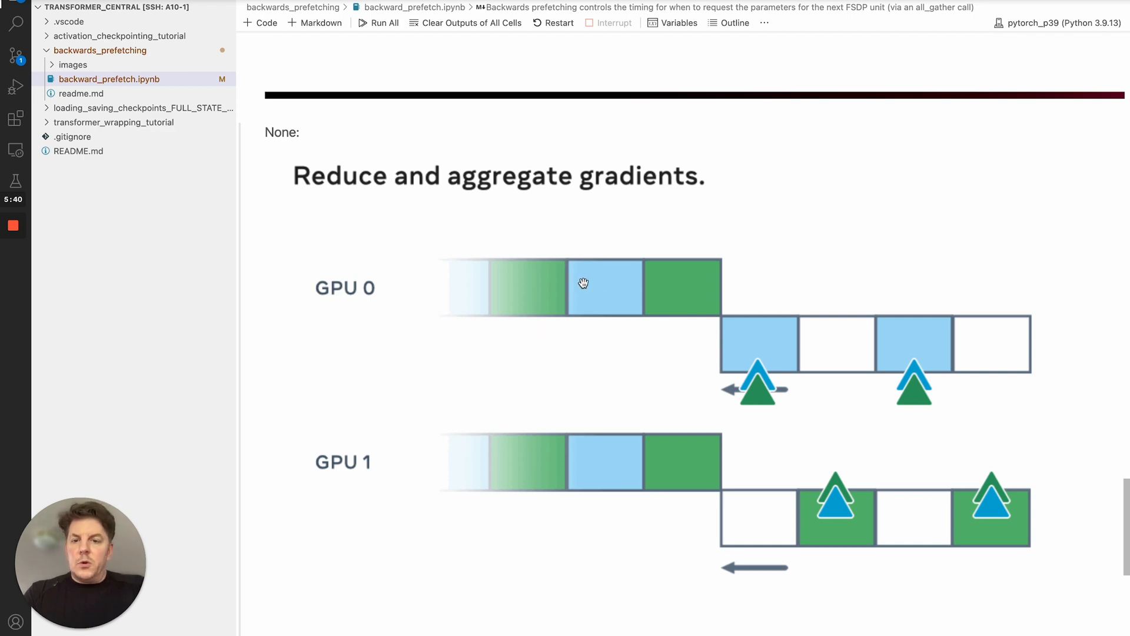
Scroll back to the FSDP init cell with BACKWARD_PRE and the basic-testing cell
{"action": "scroll", "scroll_direction": "down", "scroll_amount": 3}
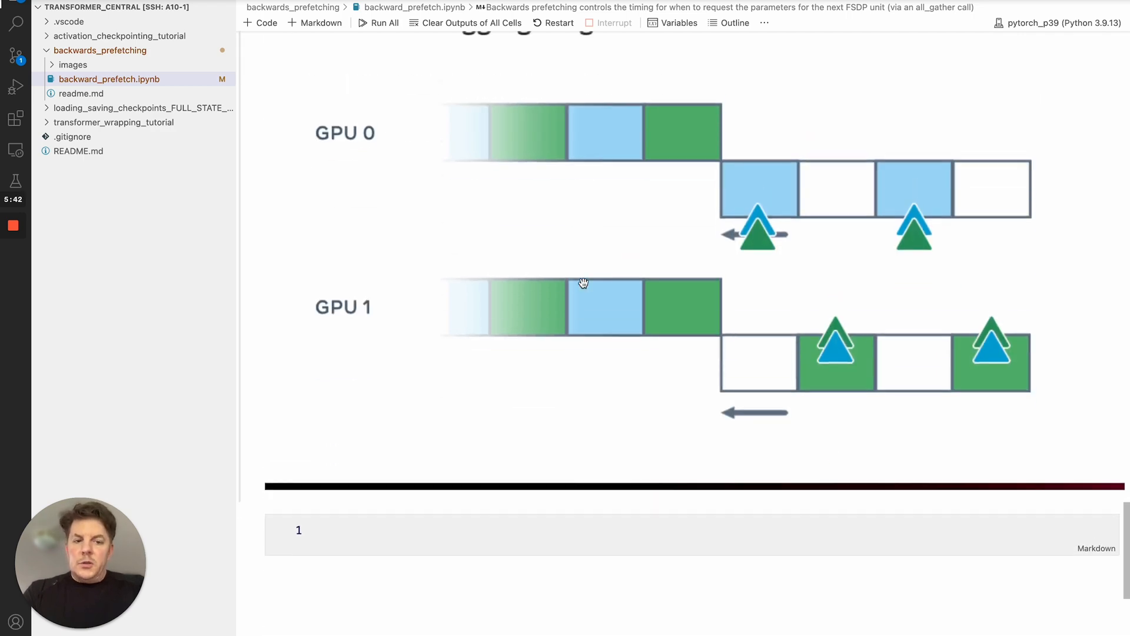
{"action": "scroll", "scroll_direction": "down", "scroll_amount": 3}
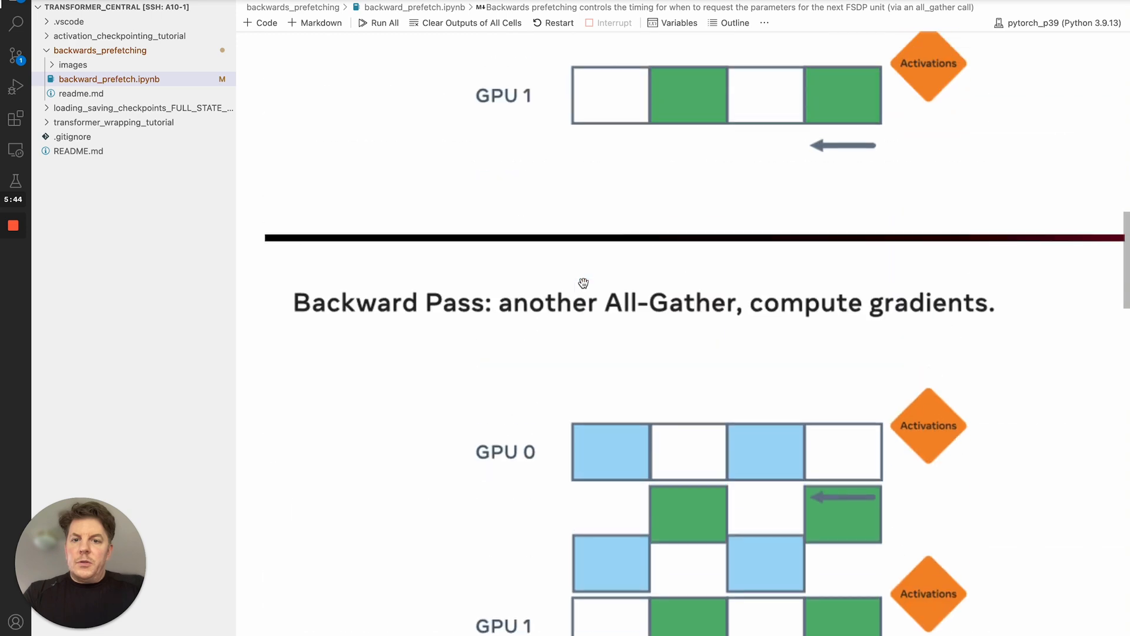
{"action": "scroll", "scroll_direction": "down", "scroll_amount": 3}
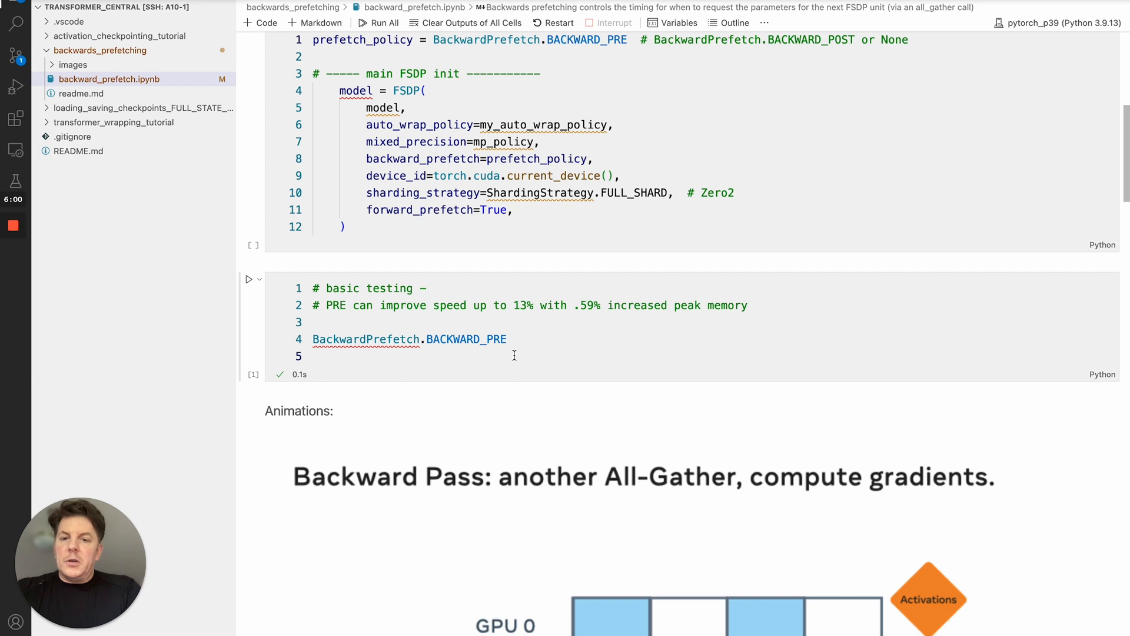
{"action": "mouse_move", "coordinate": [514, 319]}
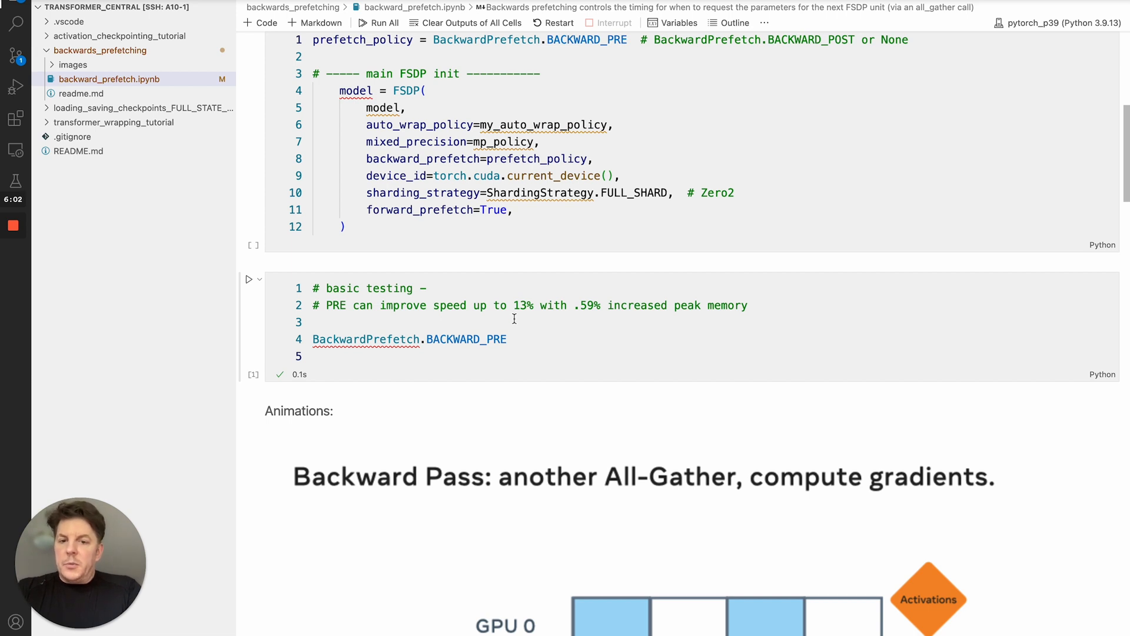
{"action": "mouse_move", "coordinate": [543, 318]}
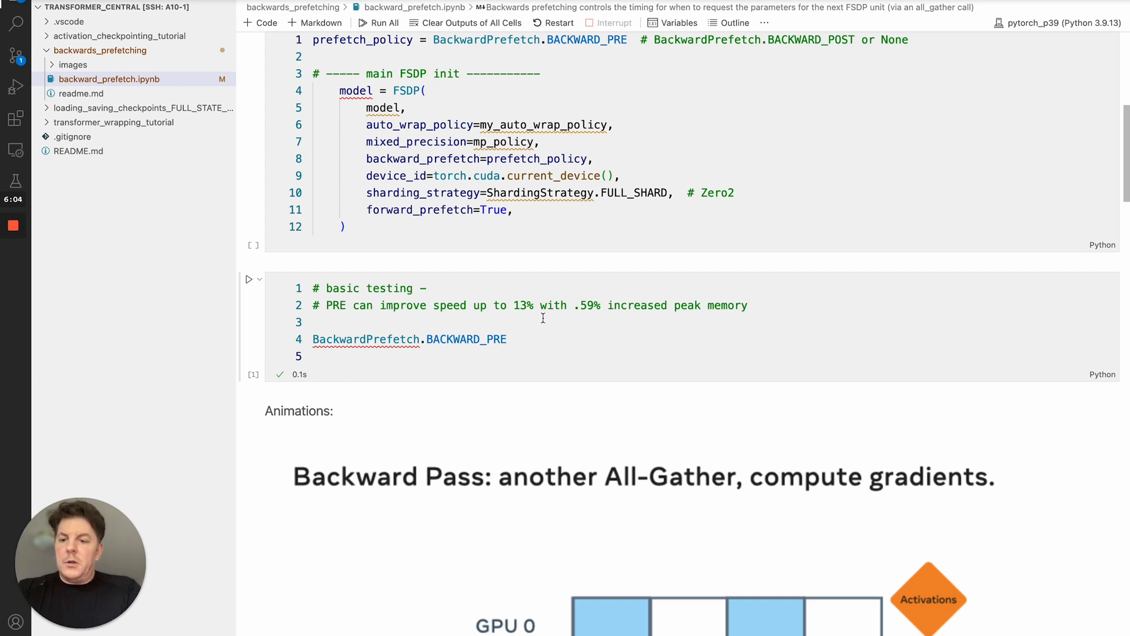